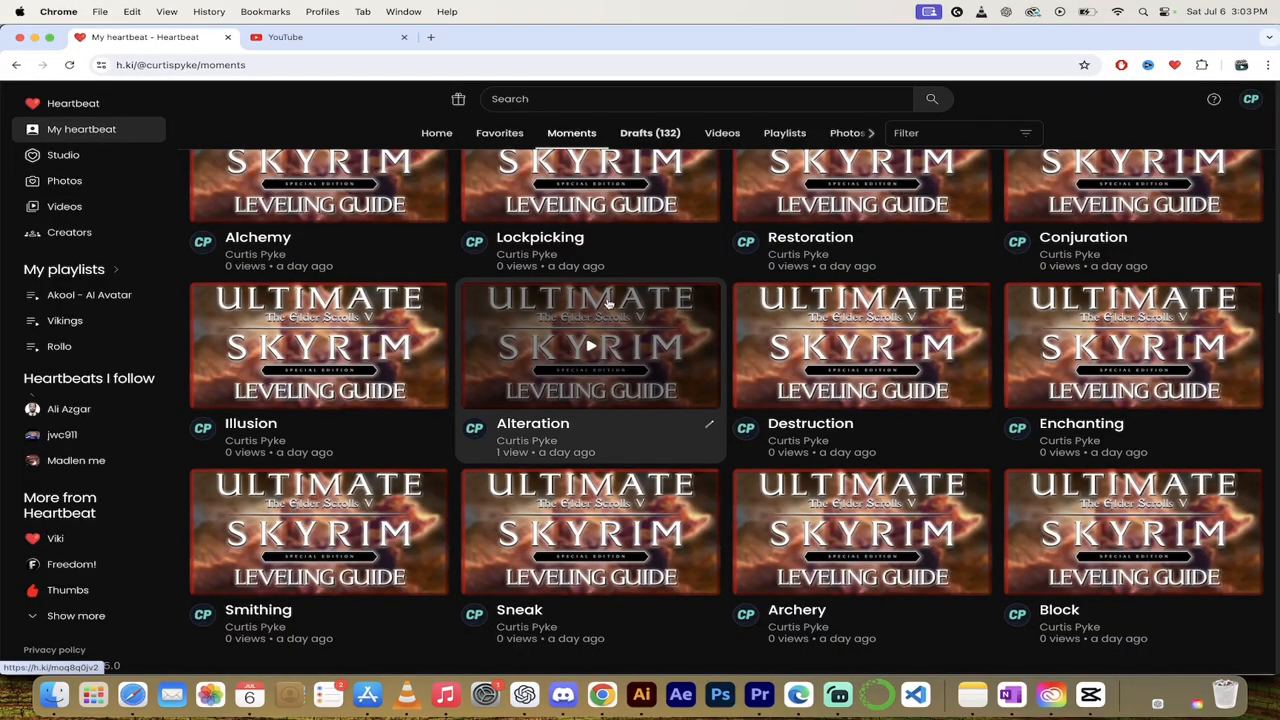
Switch to YouTube and open the 'Rome Vs Greece: Battle of Asculum' video
scroll("down", 3)
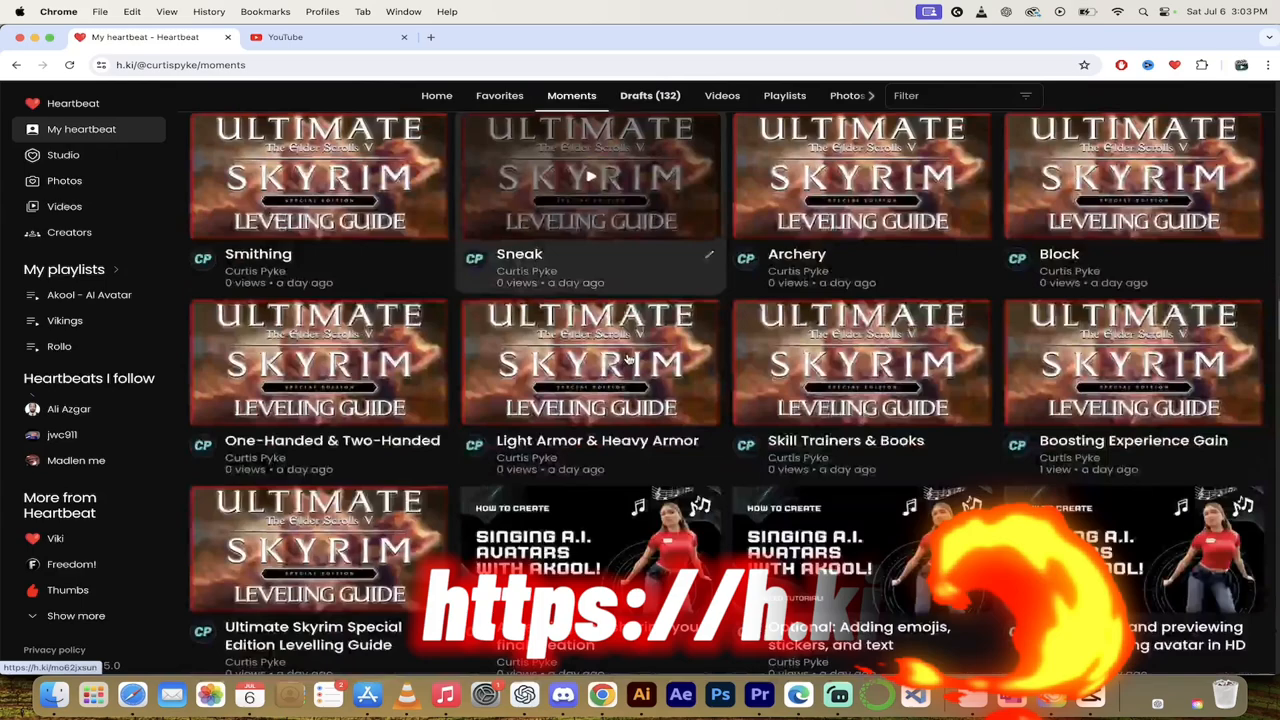
scroll("down", 3)
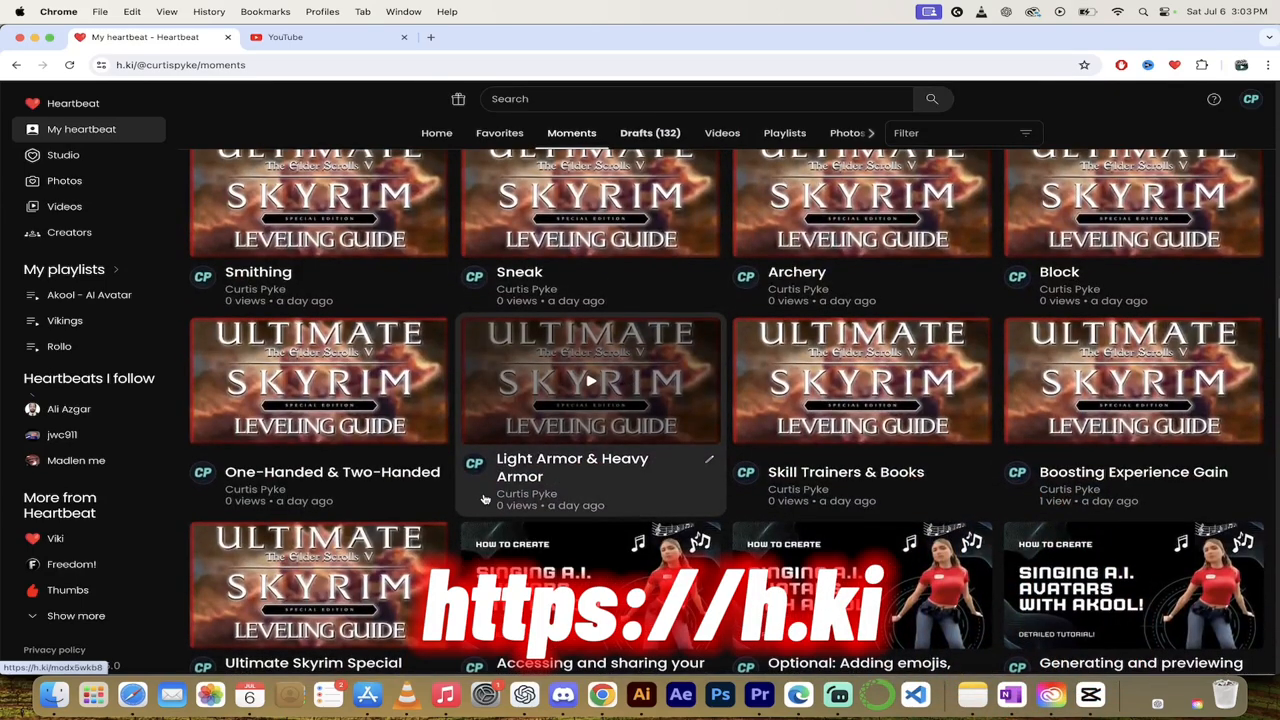
scroll("down", 3)
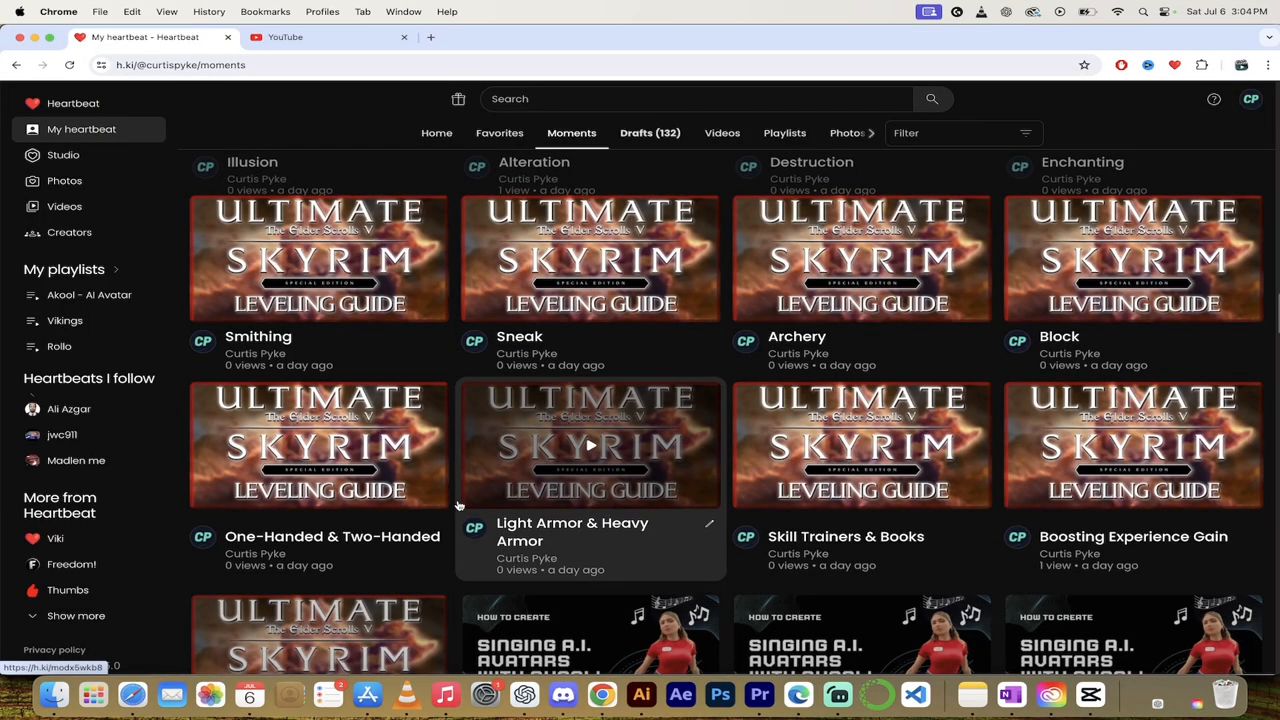
mouse_move(504, 511)
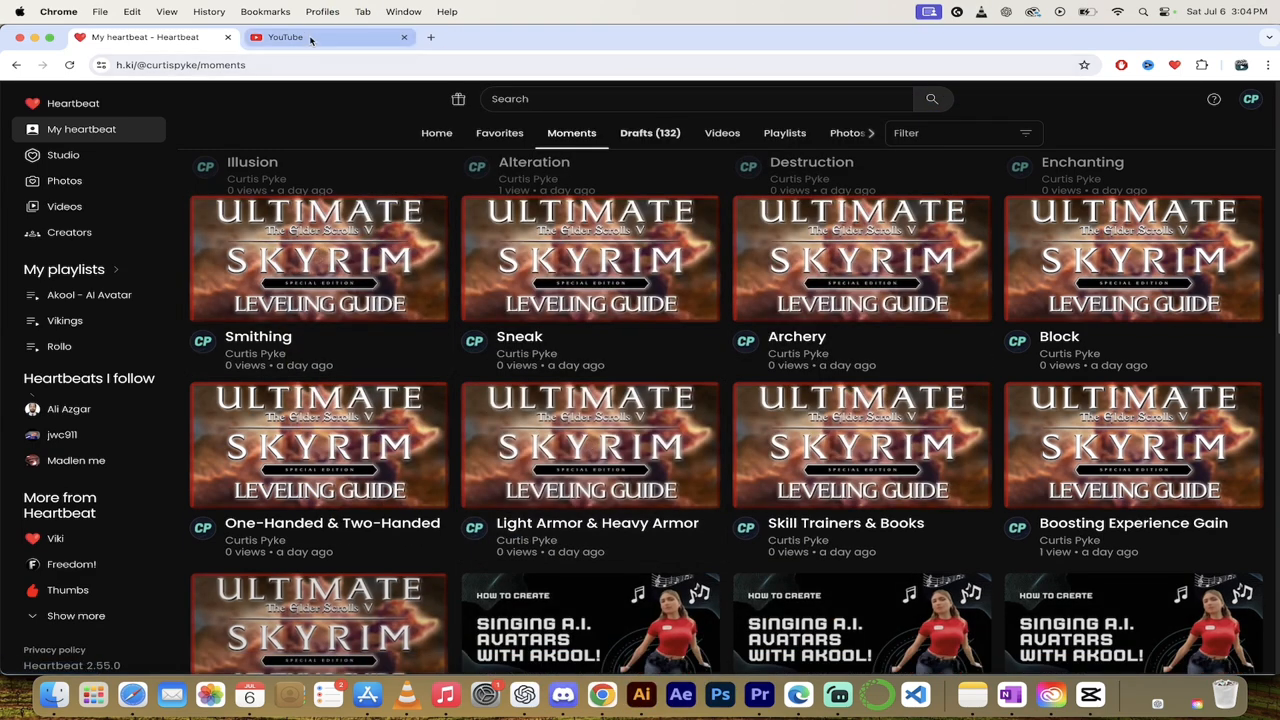
left_click(285, 37)
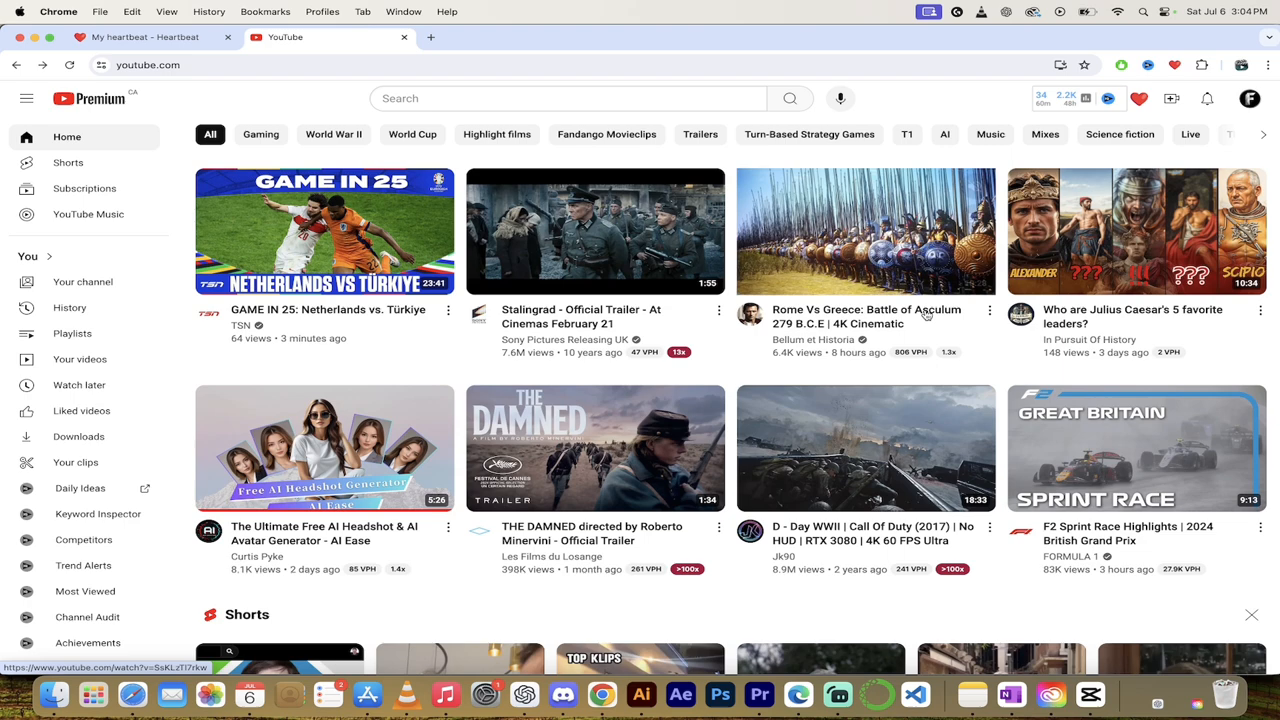
mouse_move(865, 231)
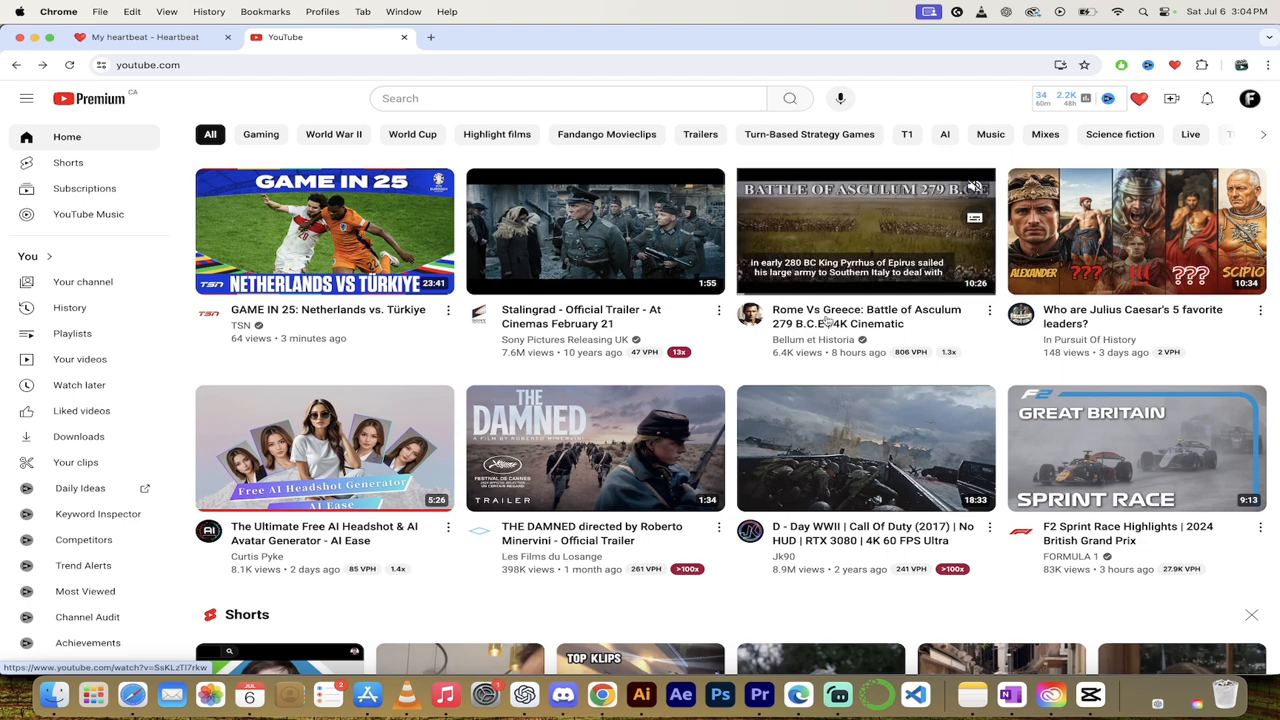
left_click(865, 231)
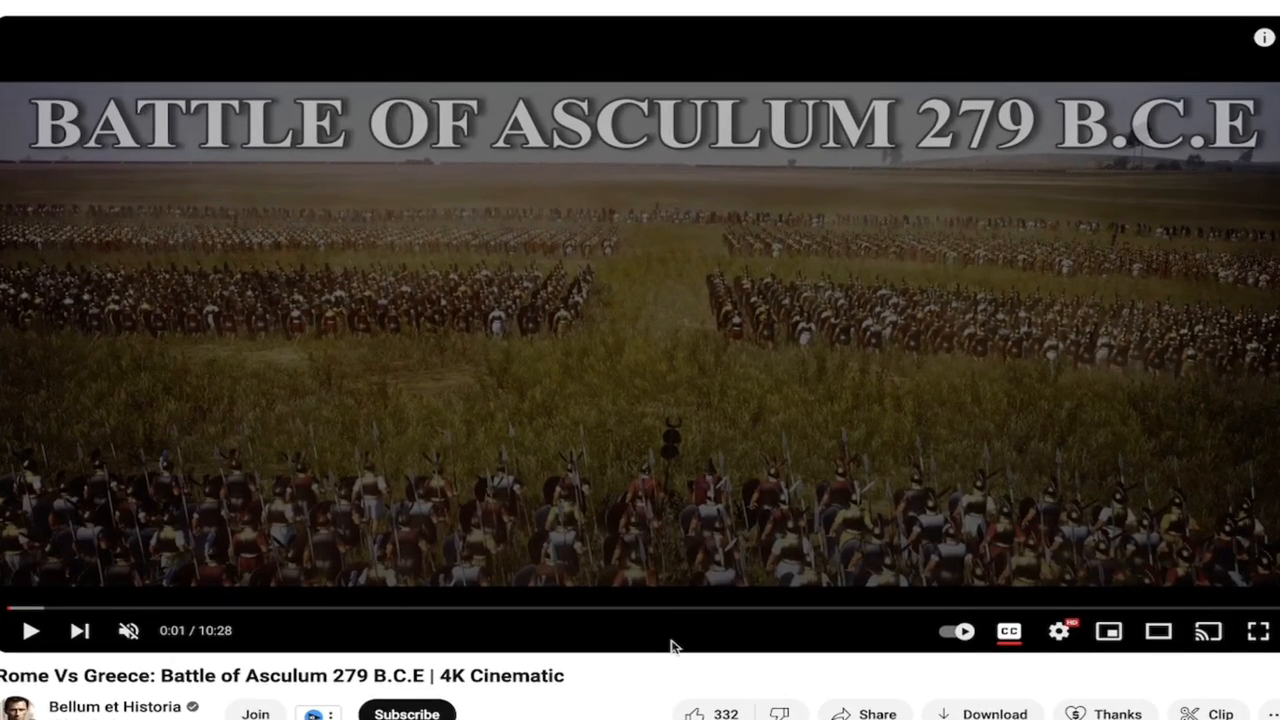
mouse_move(45, 607)
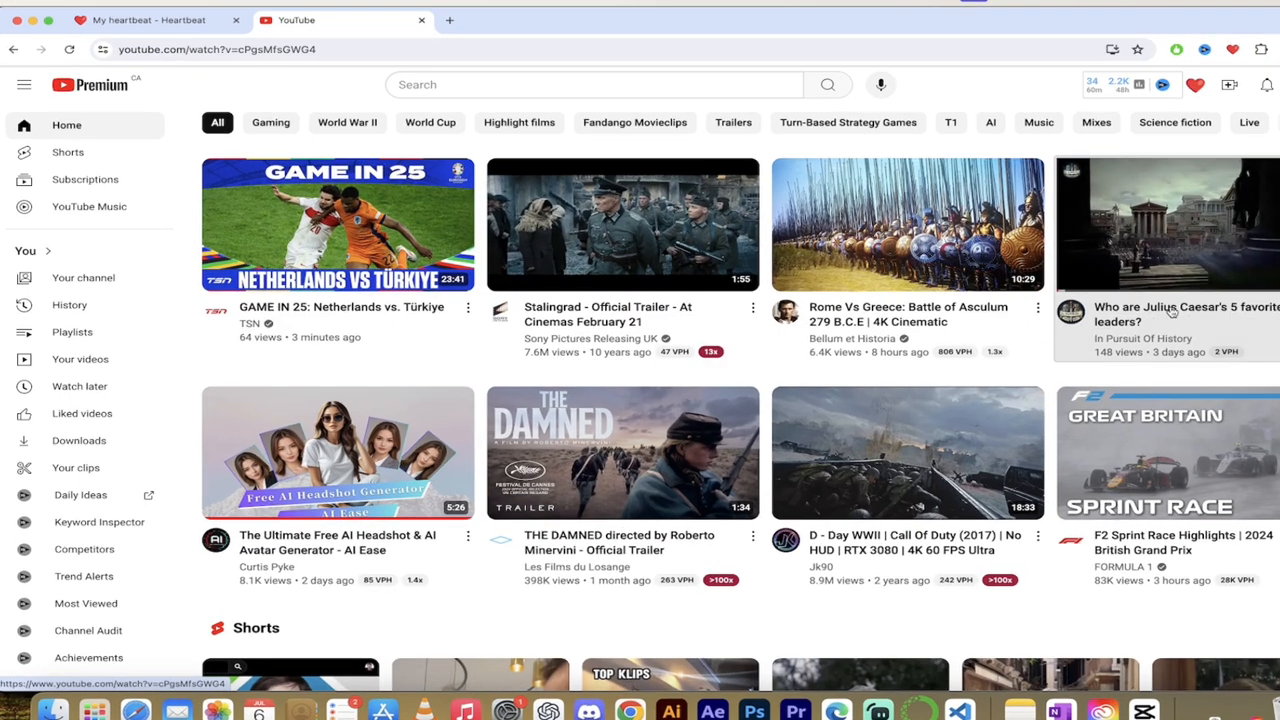
Play the 'Who are Julius Caesar's 5 favorite leaders?' video from the home feed
left_click(1166, 224)
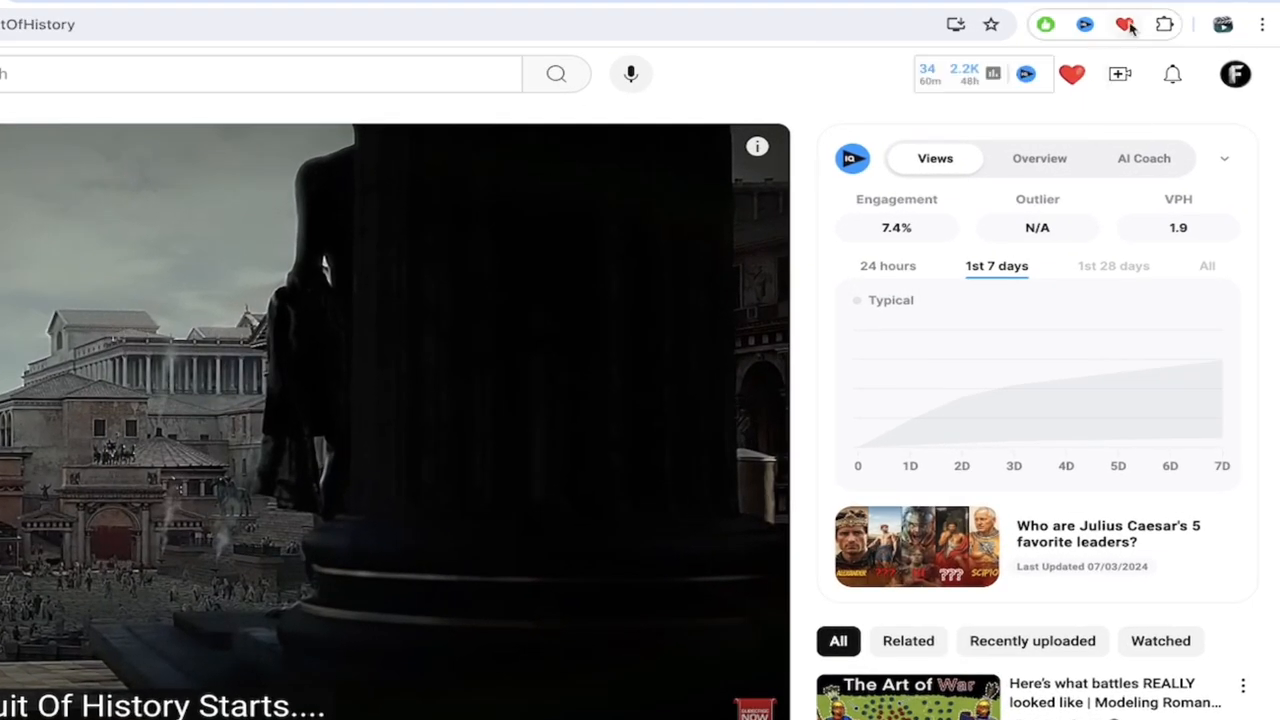
Rename Heartbeat's 0:00 moment to 'Julius Caesar's 5 Favourite Leaders' and save it
left_click(1124, 24)
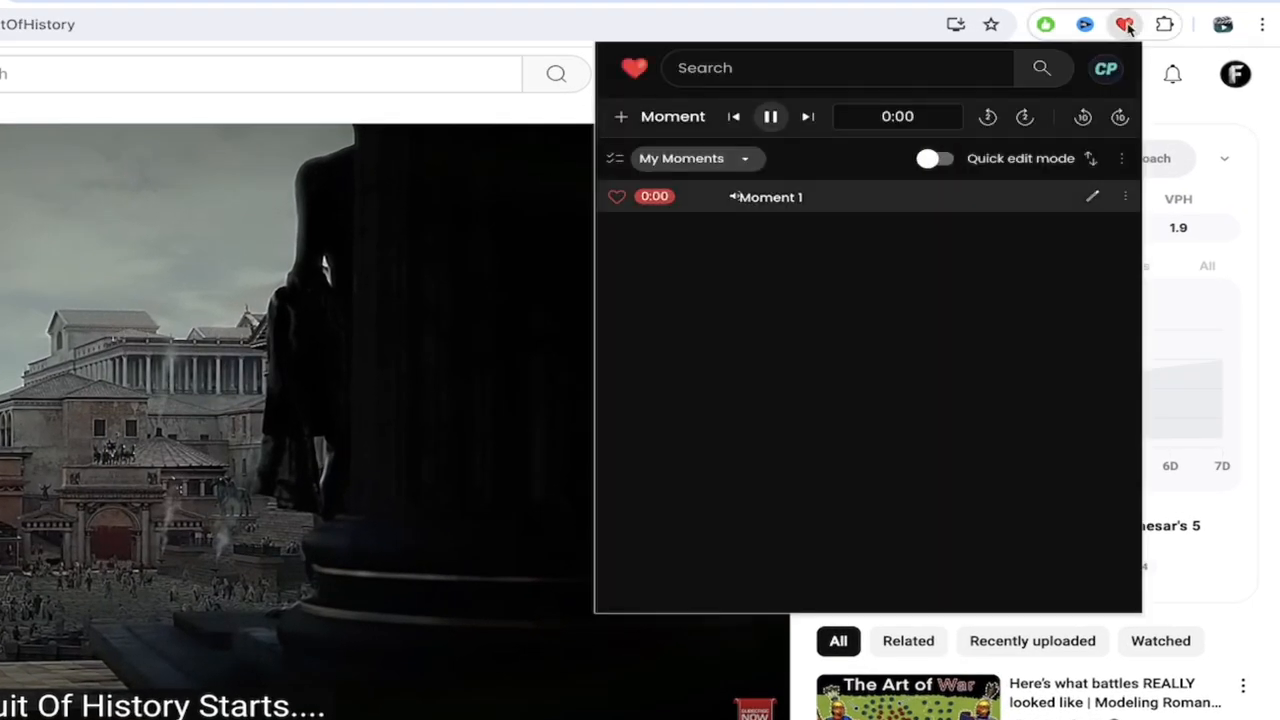
left_click(770, 116)
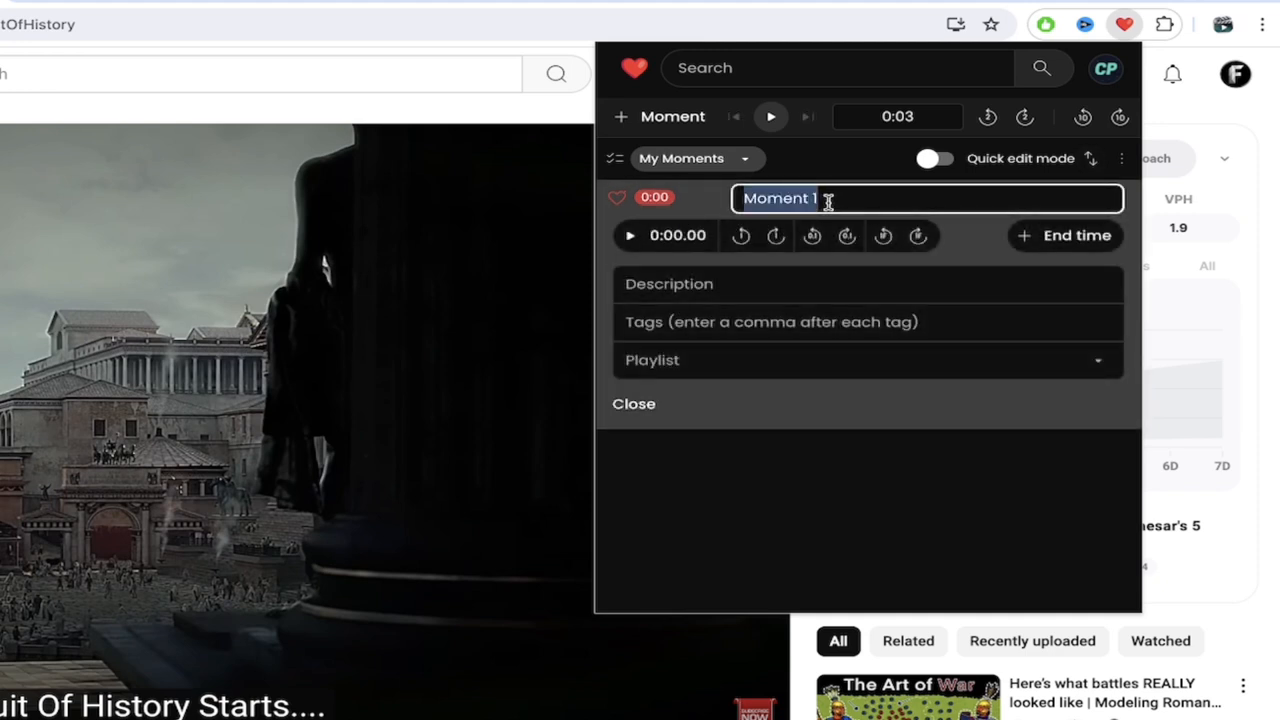
type("Julius")
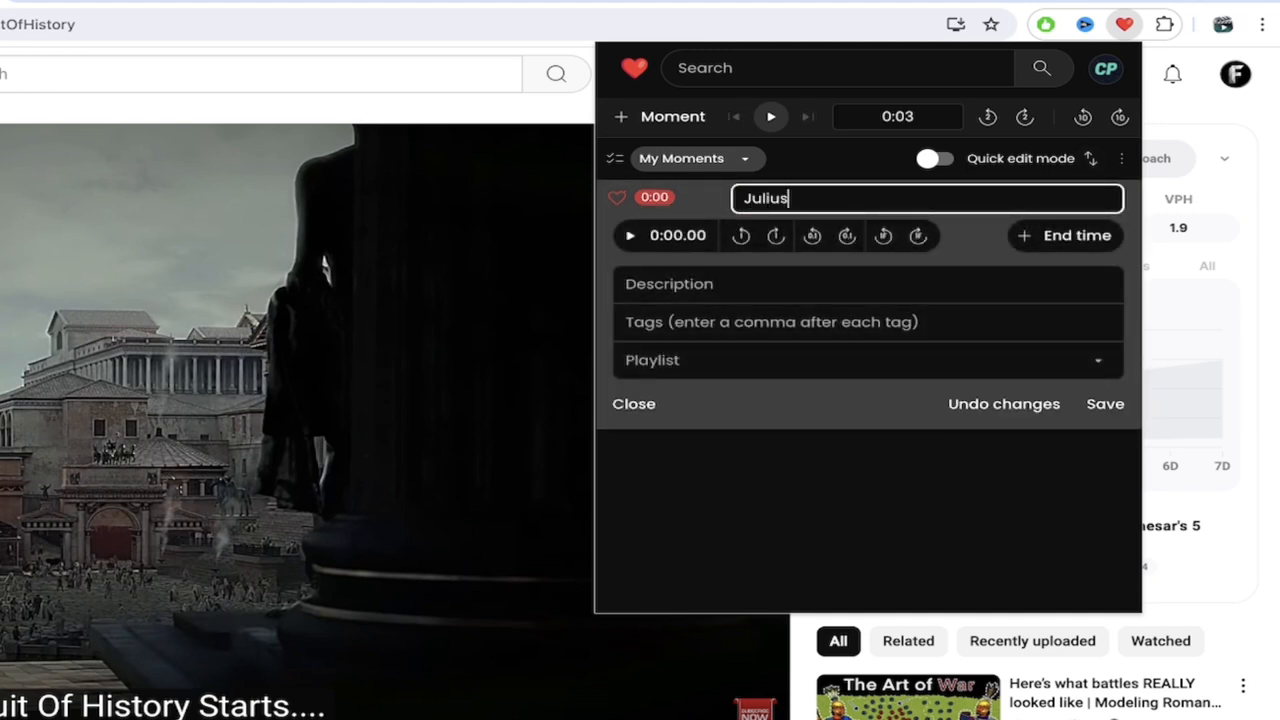
type("Caesar's")
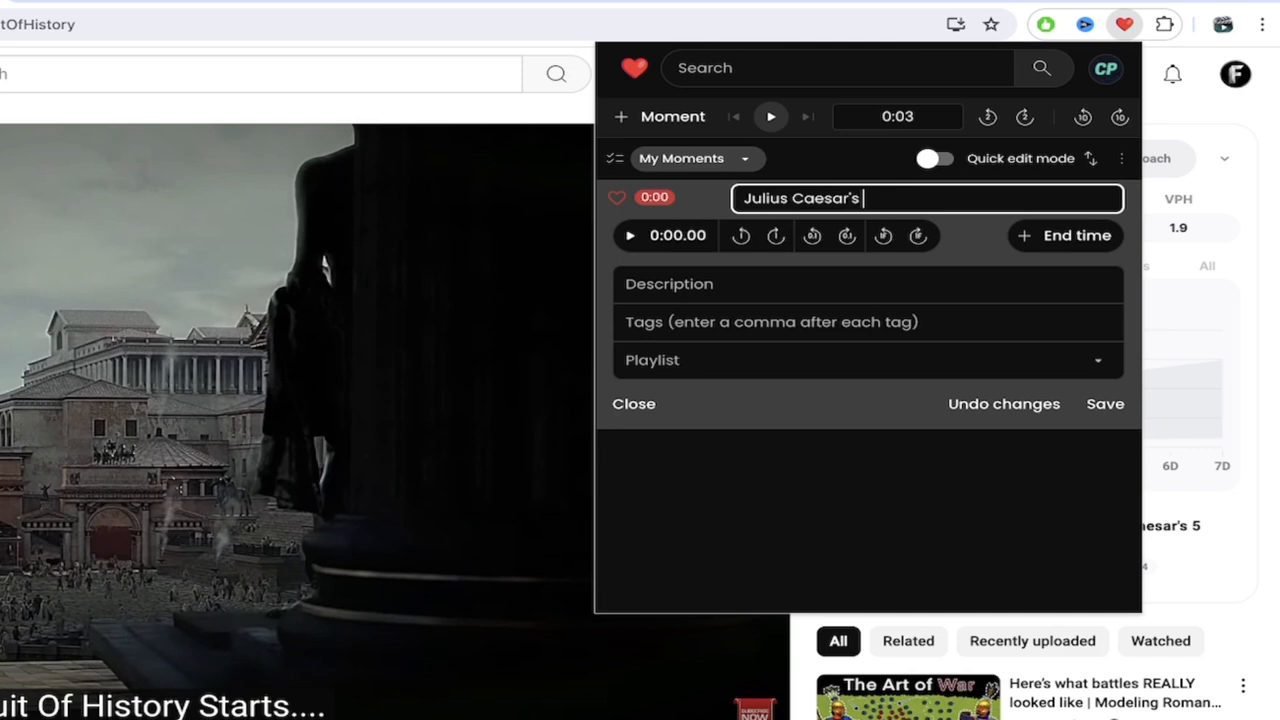
type("5 Favour")
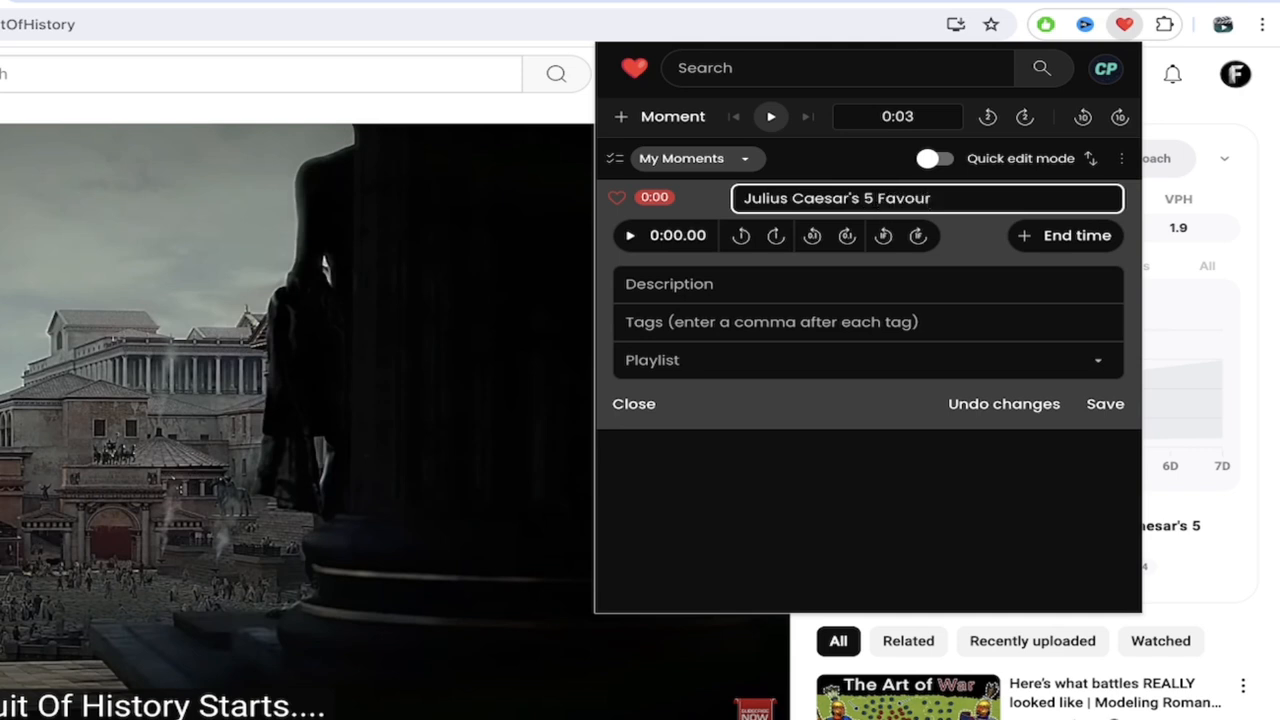
type("ite Leaders")
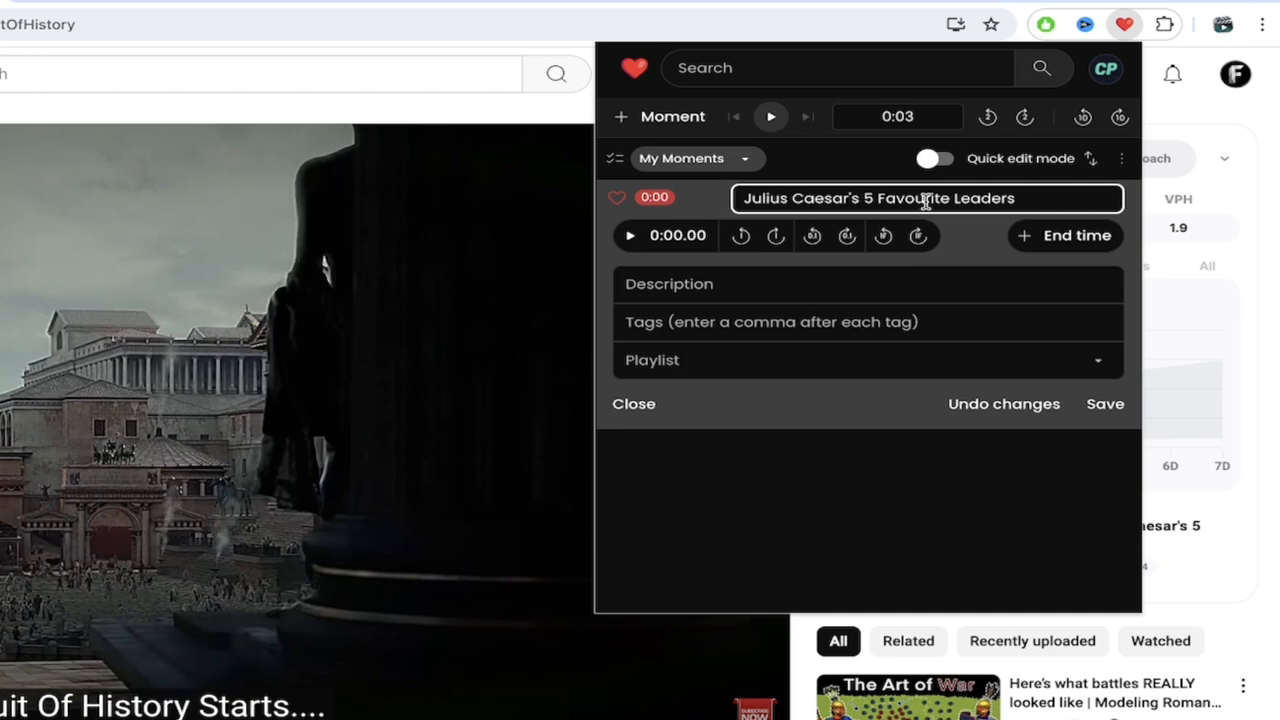
mouse_move(992, 257)
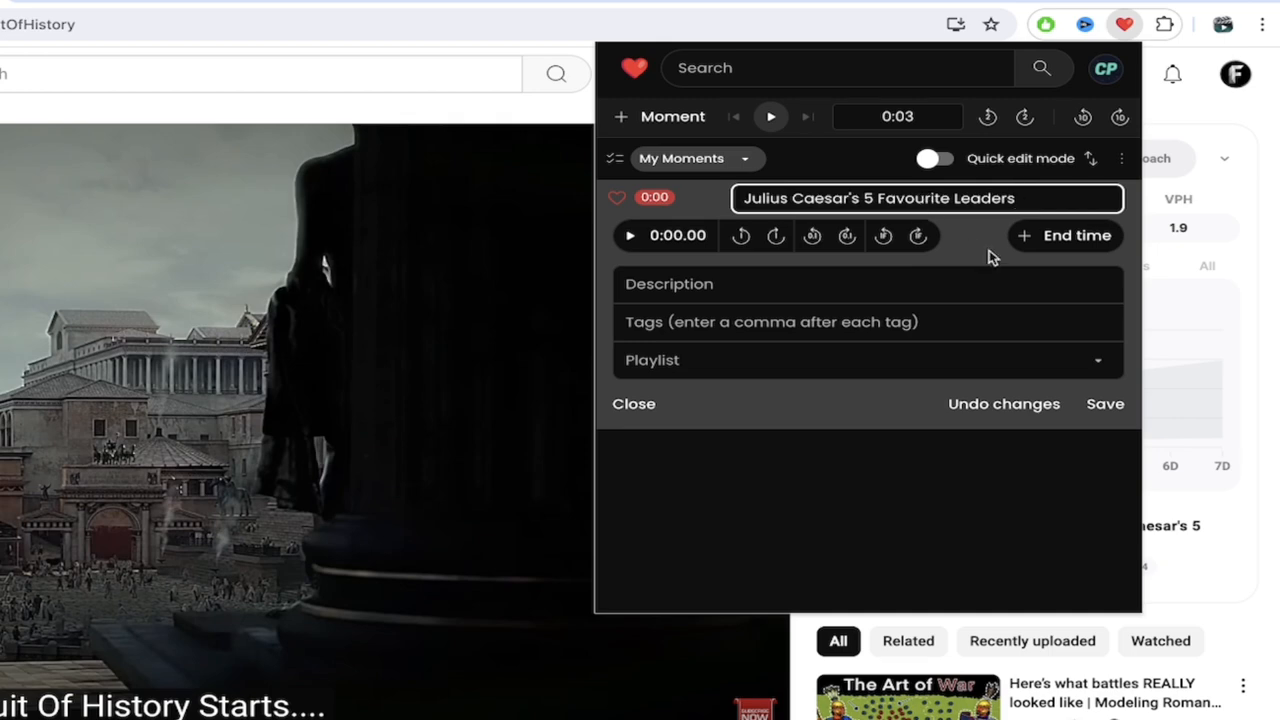
left_click(1104, 403)
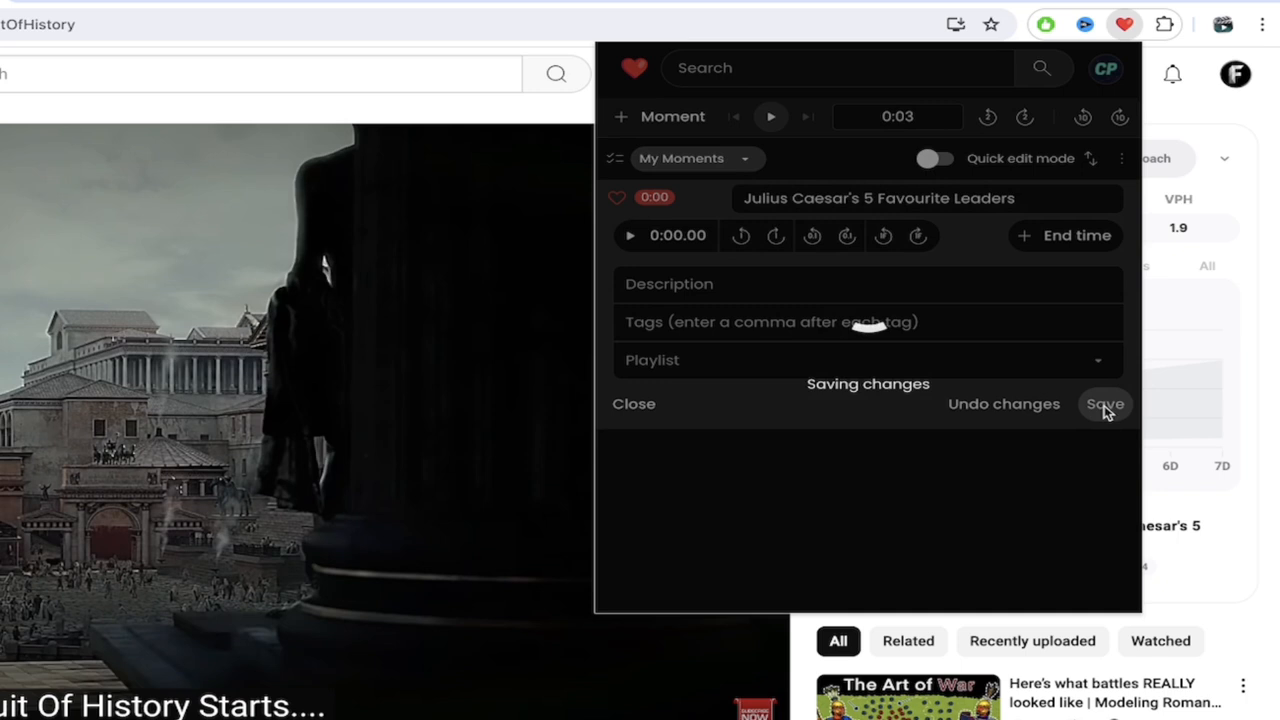
left_click(1104, 403)
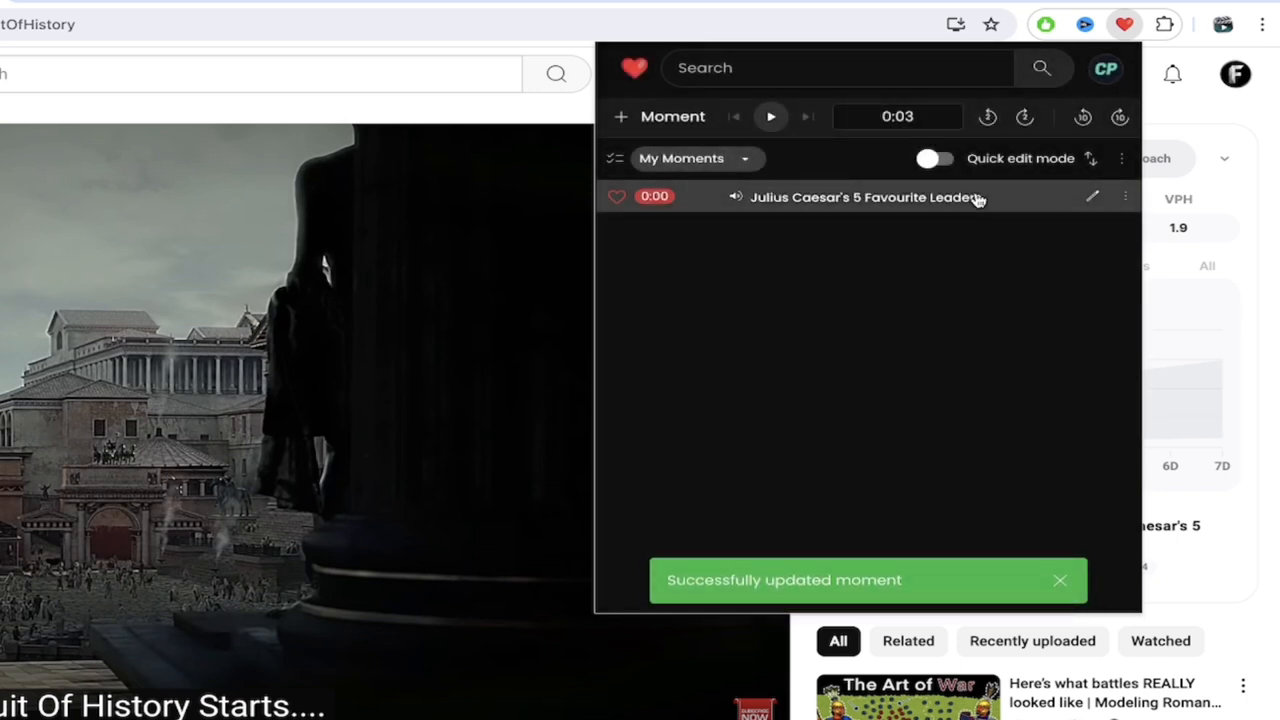
mouse_move(876, 215)
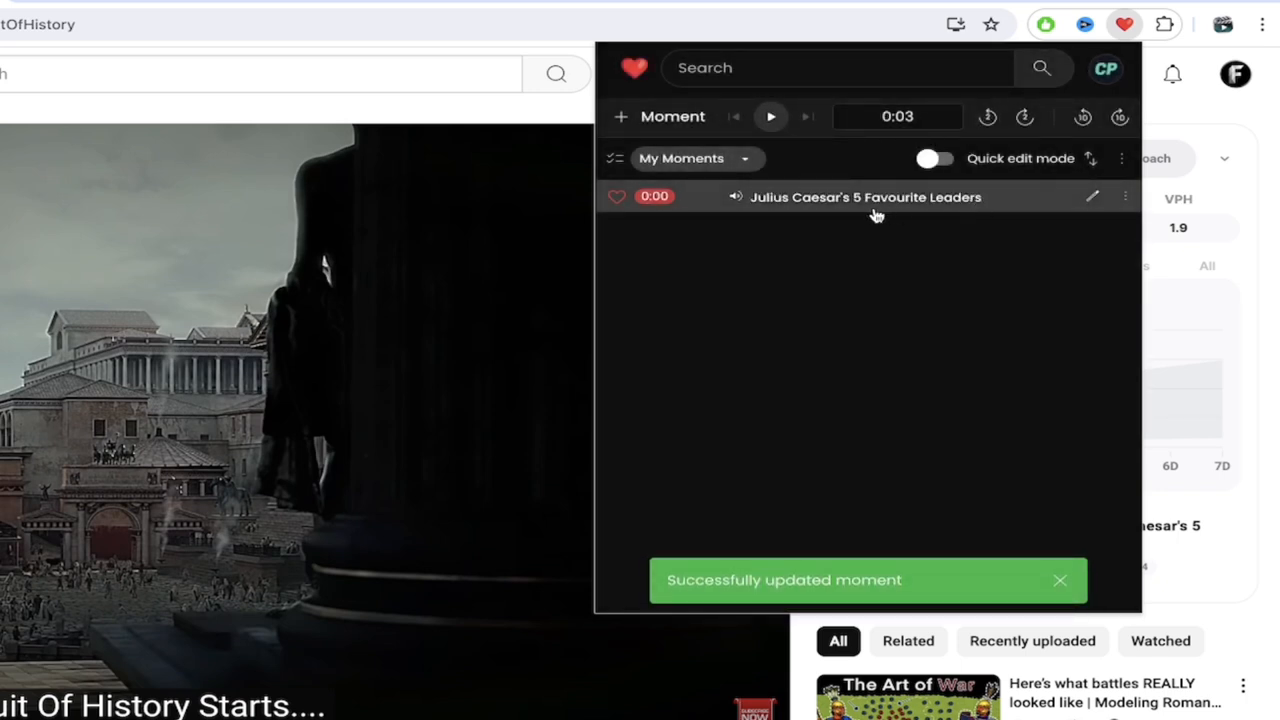
mouse_move(837, 214)
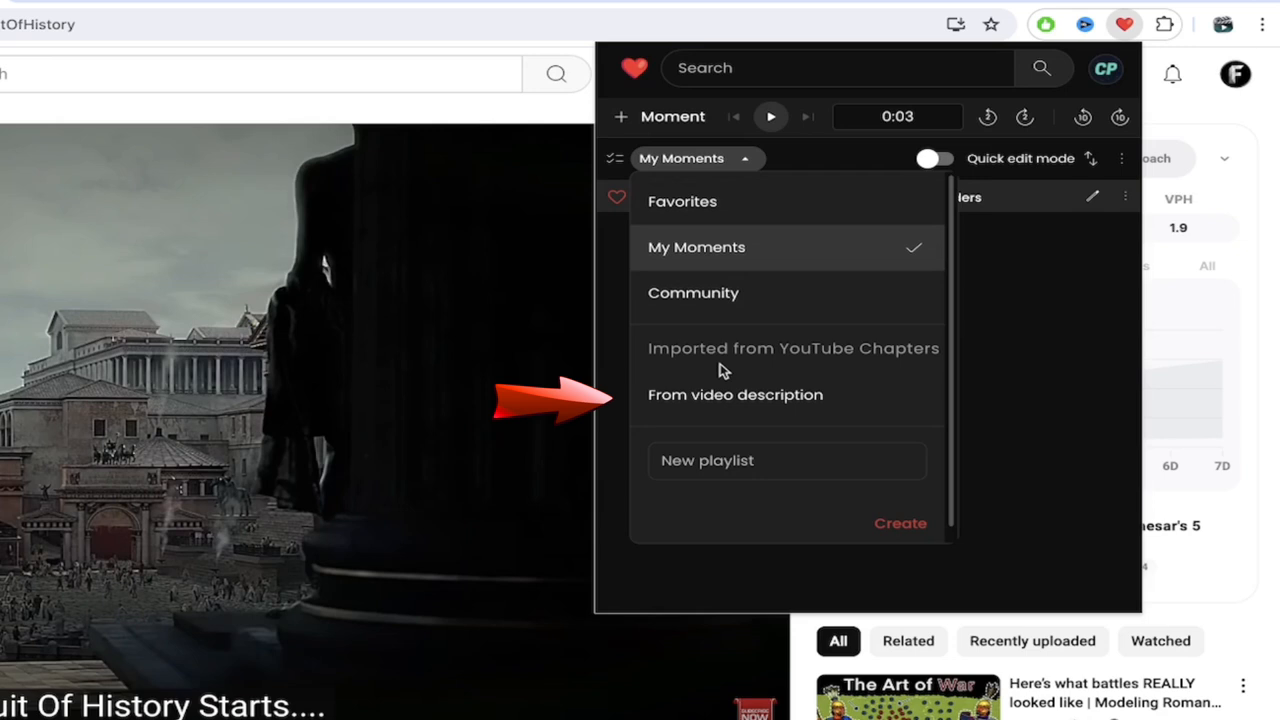
mouse_move(718, 400)
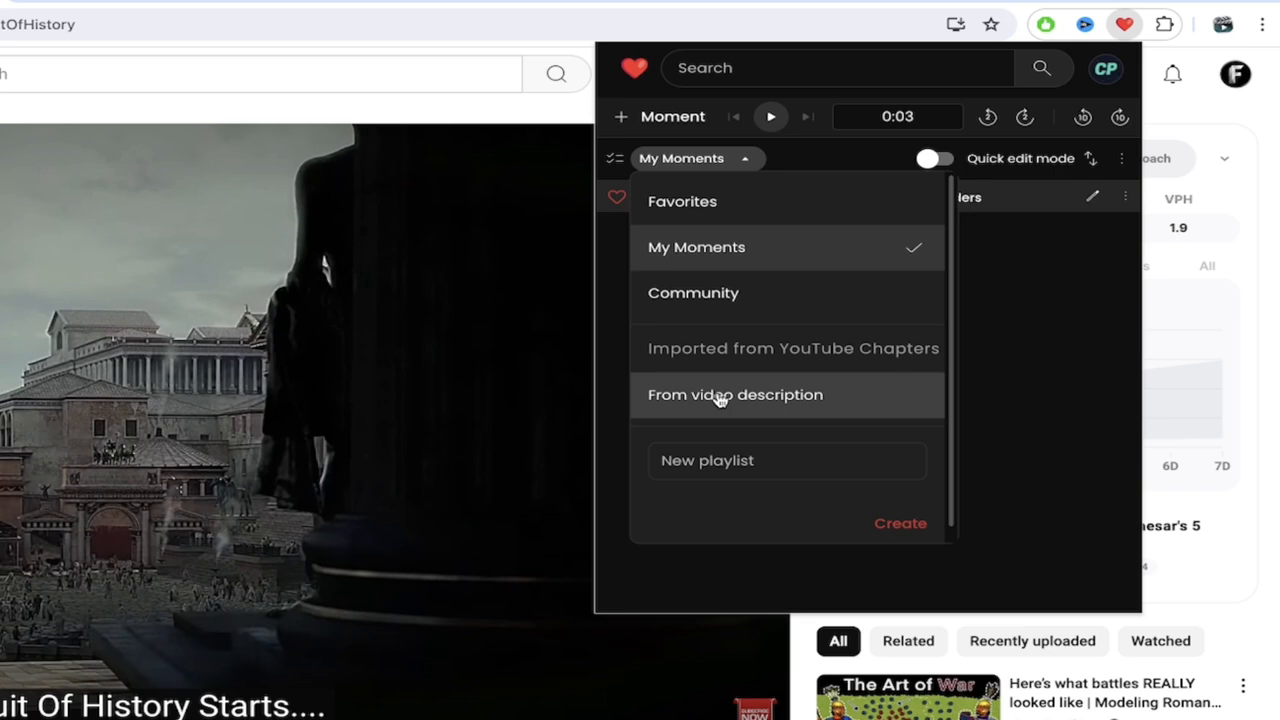
Show Heartbeat's 'From video description' moments, Introduction through Alexander the Great
left_click(734, 394)
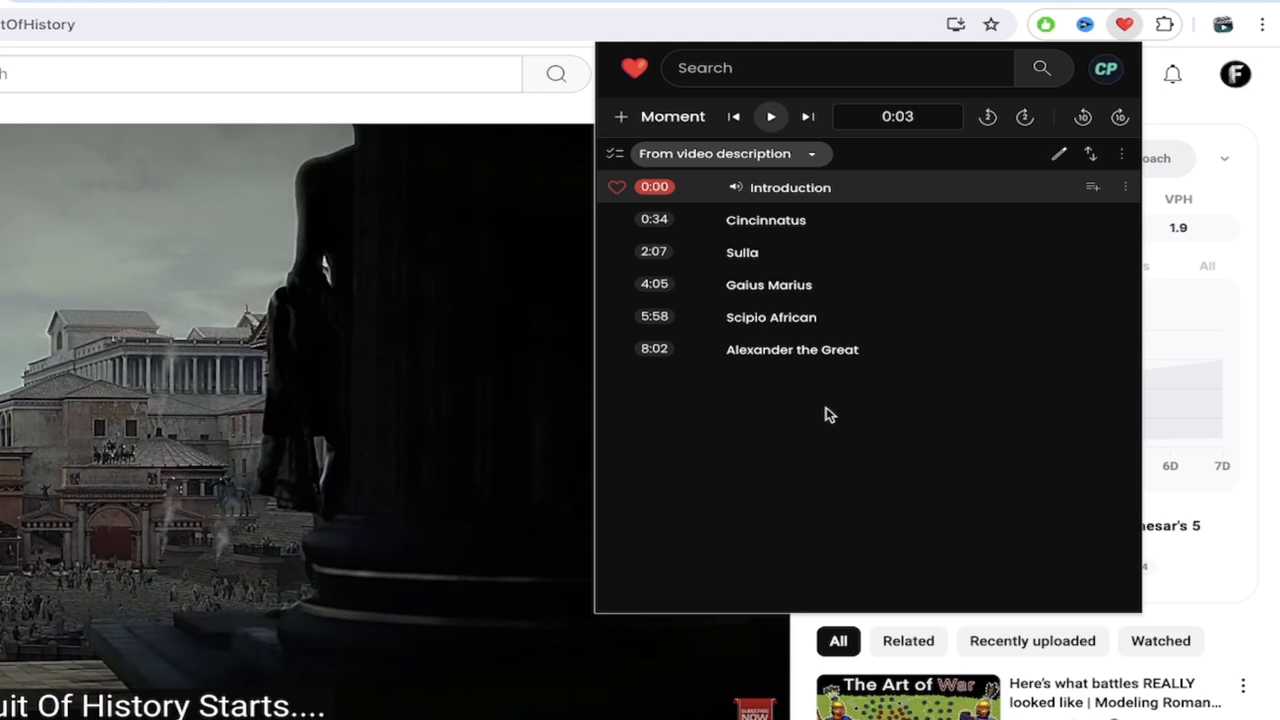
mouse_move(740, 436)
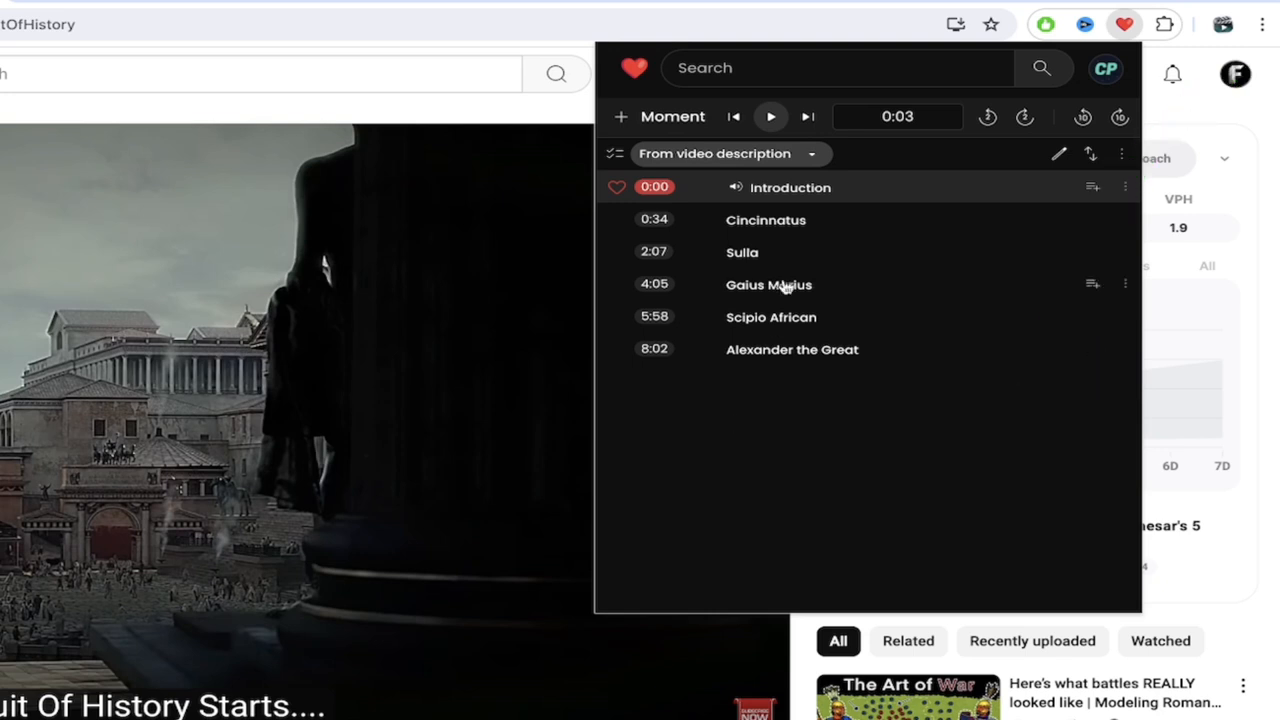
mouse_move(765, 392)
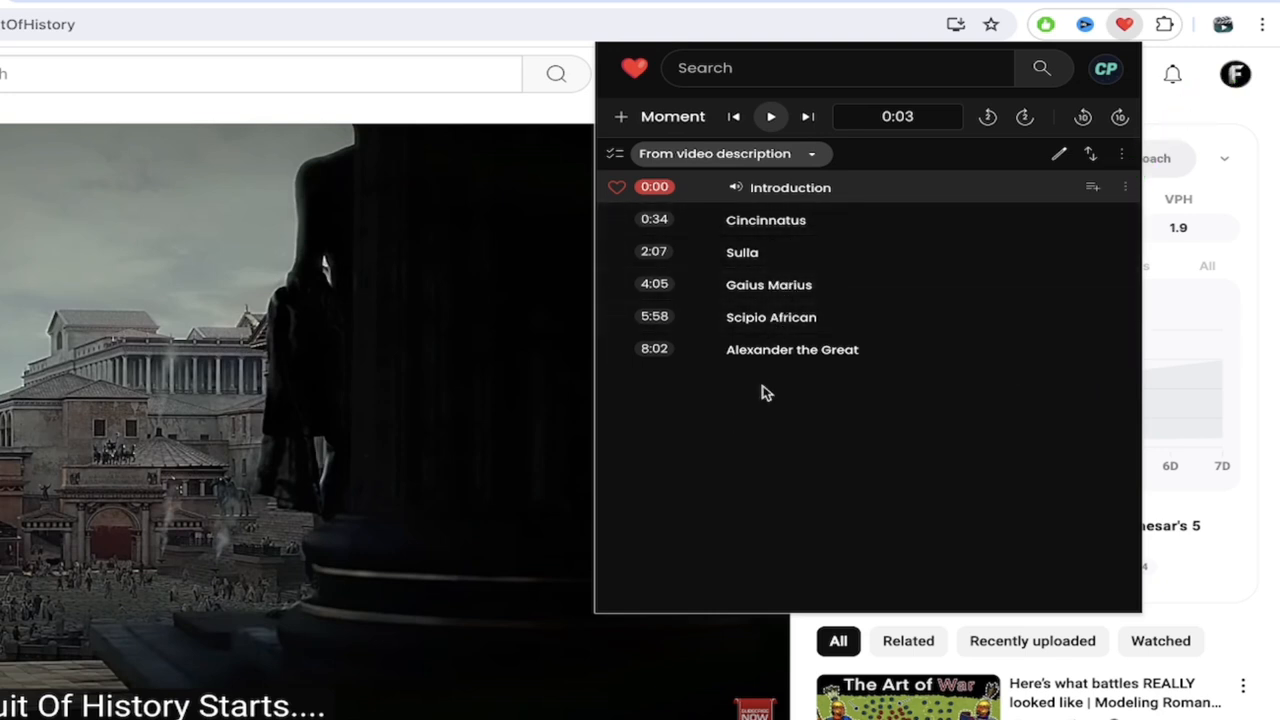
mouse_move(770, 416)
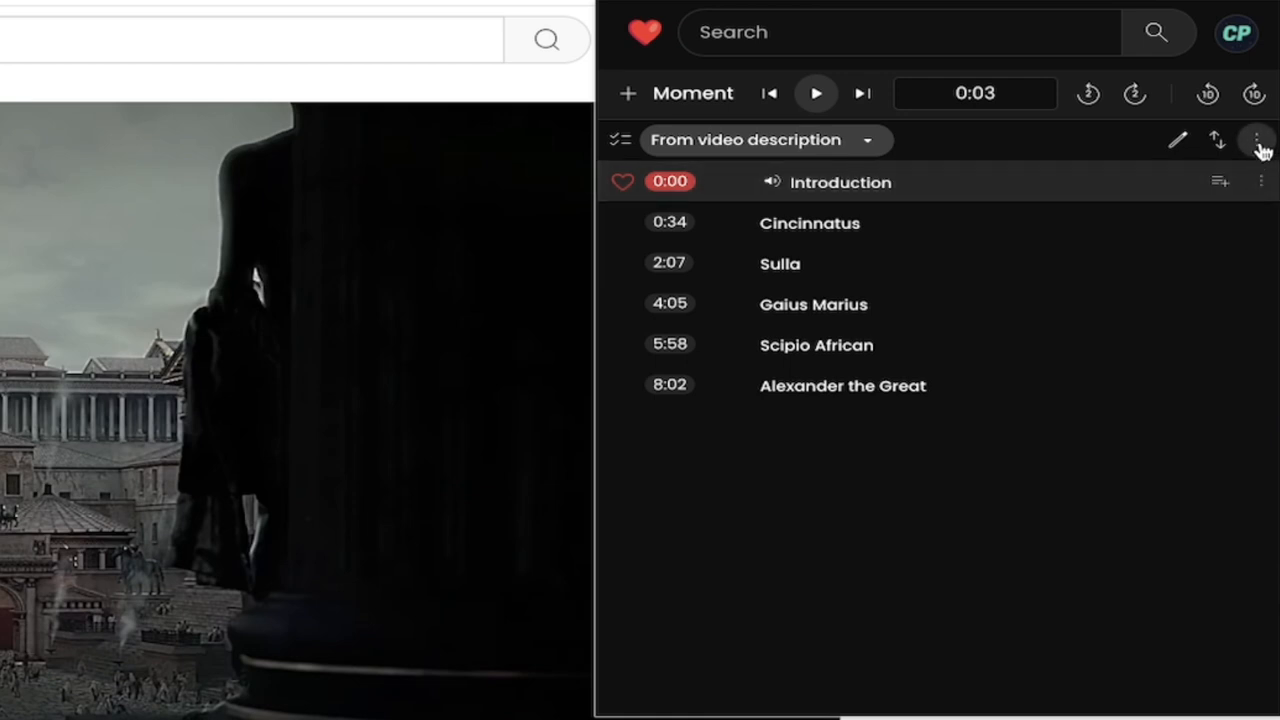
Save the description moments to a new playlist named 'Julius Caesar's Best Buds'
left_click(1257, 139)
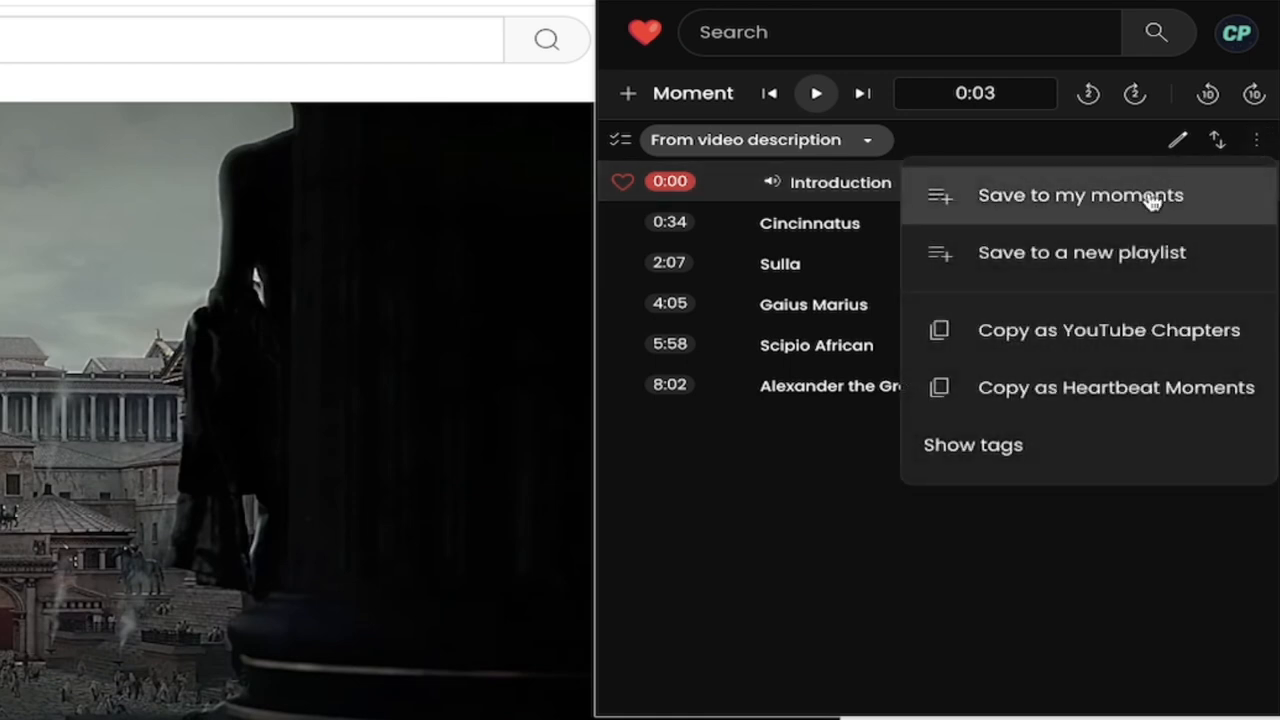
left_click(1082, 252)
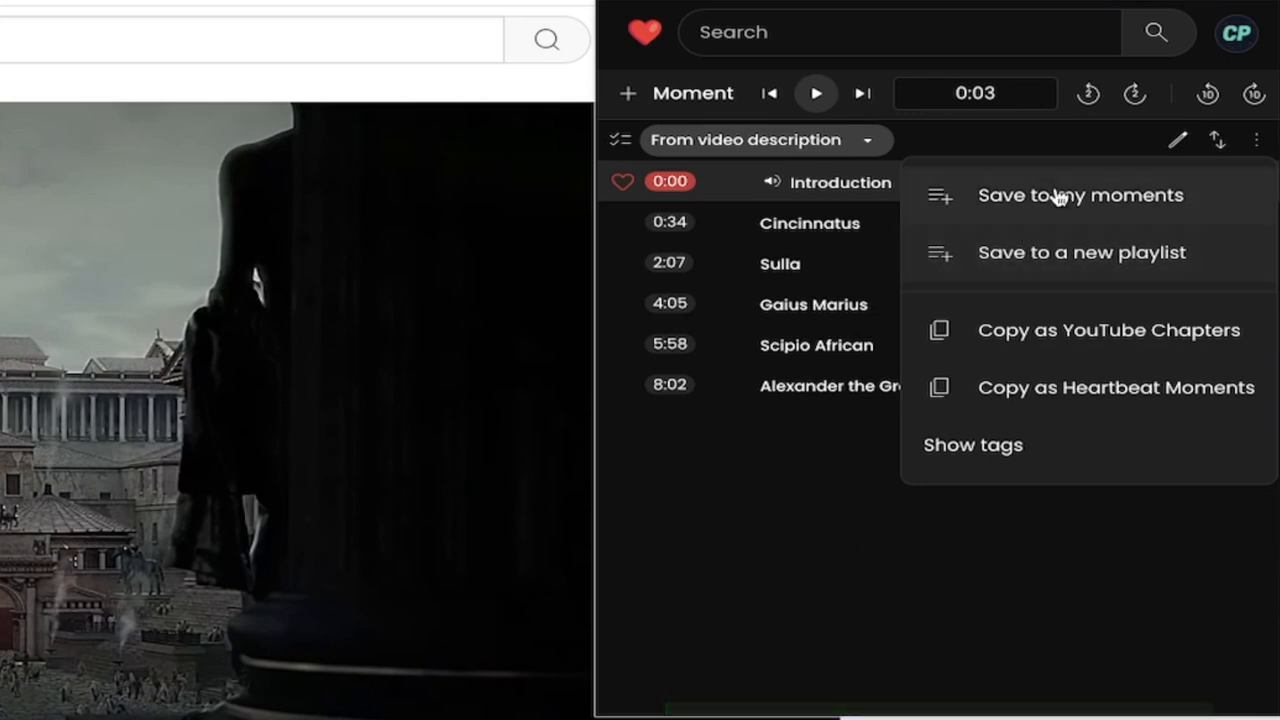
mouse_move(1255, 140)
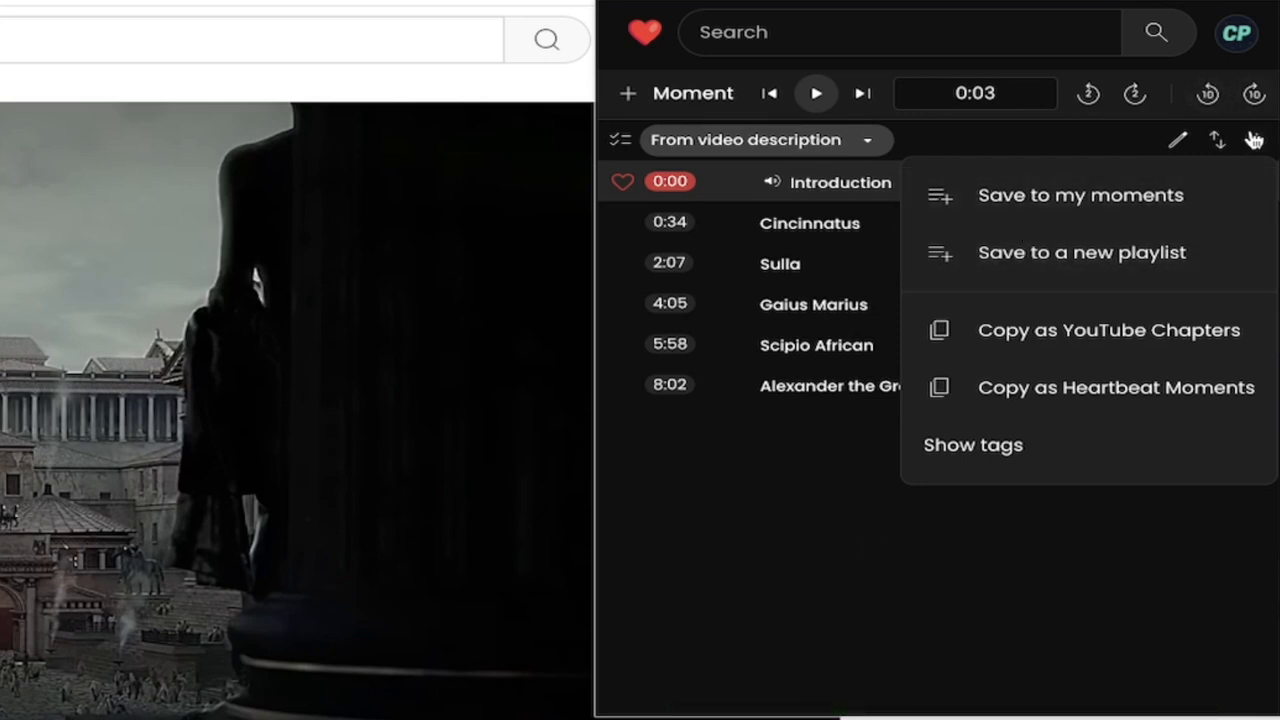
mouse_move(1090, 265)
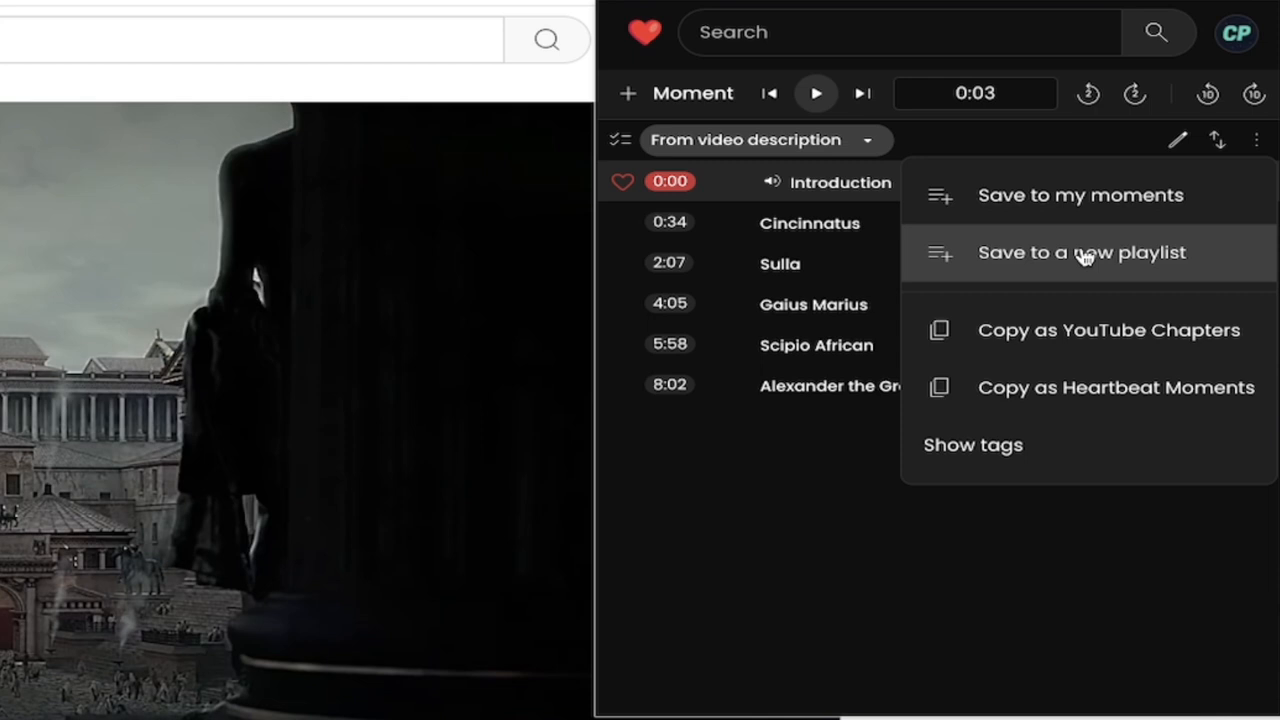
left_click(1081, 252)
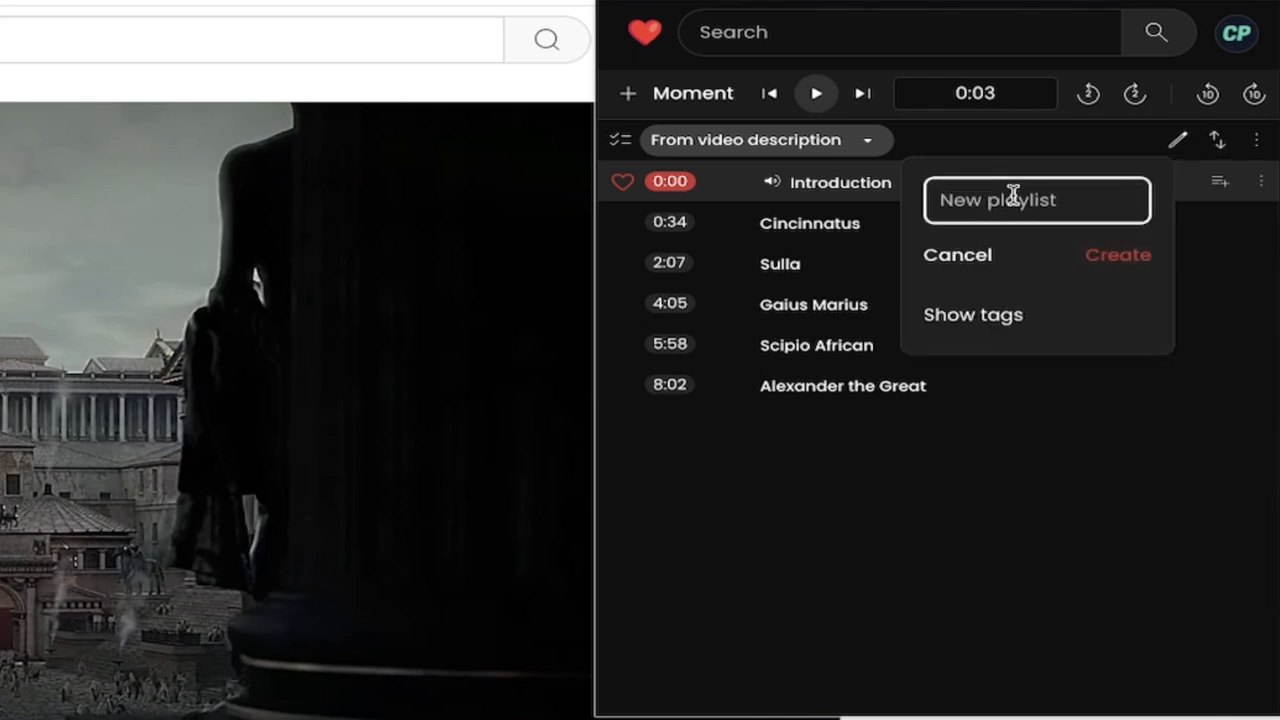
type("Julius")
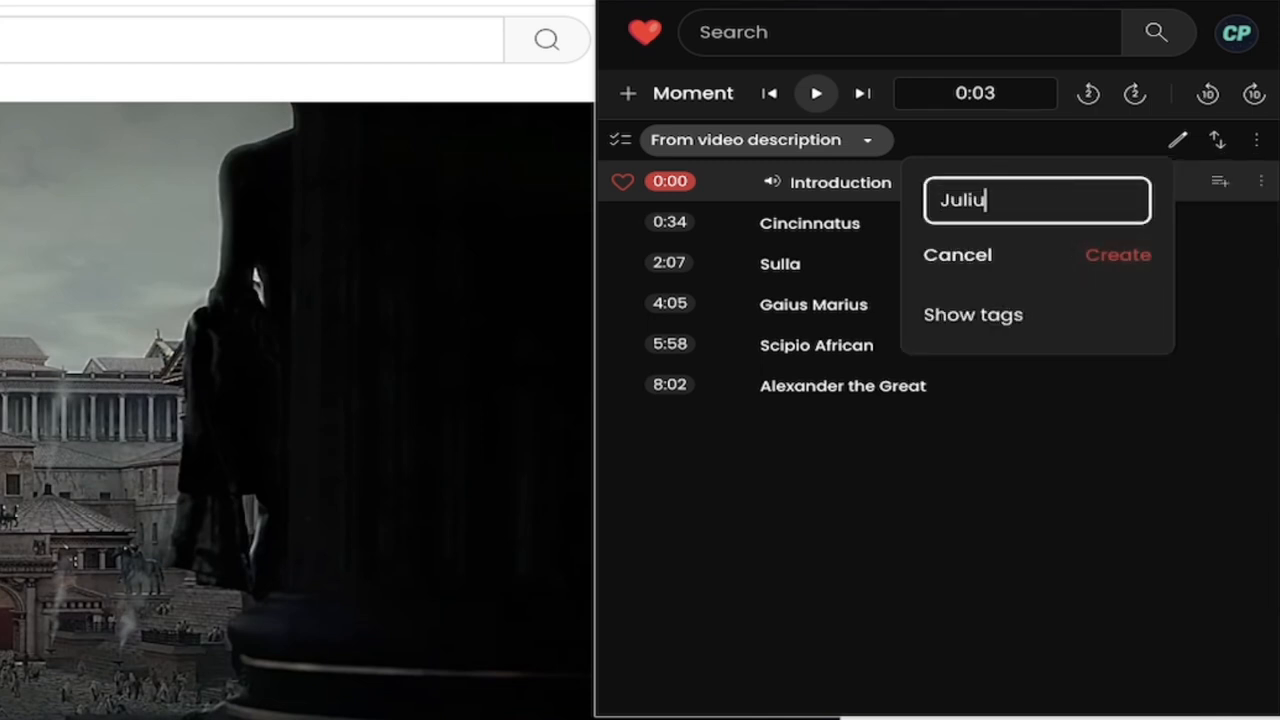
type("s Caesar's")
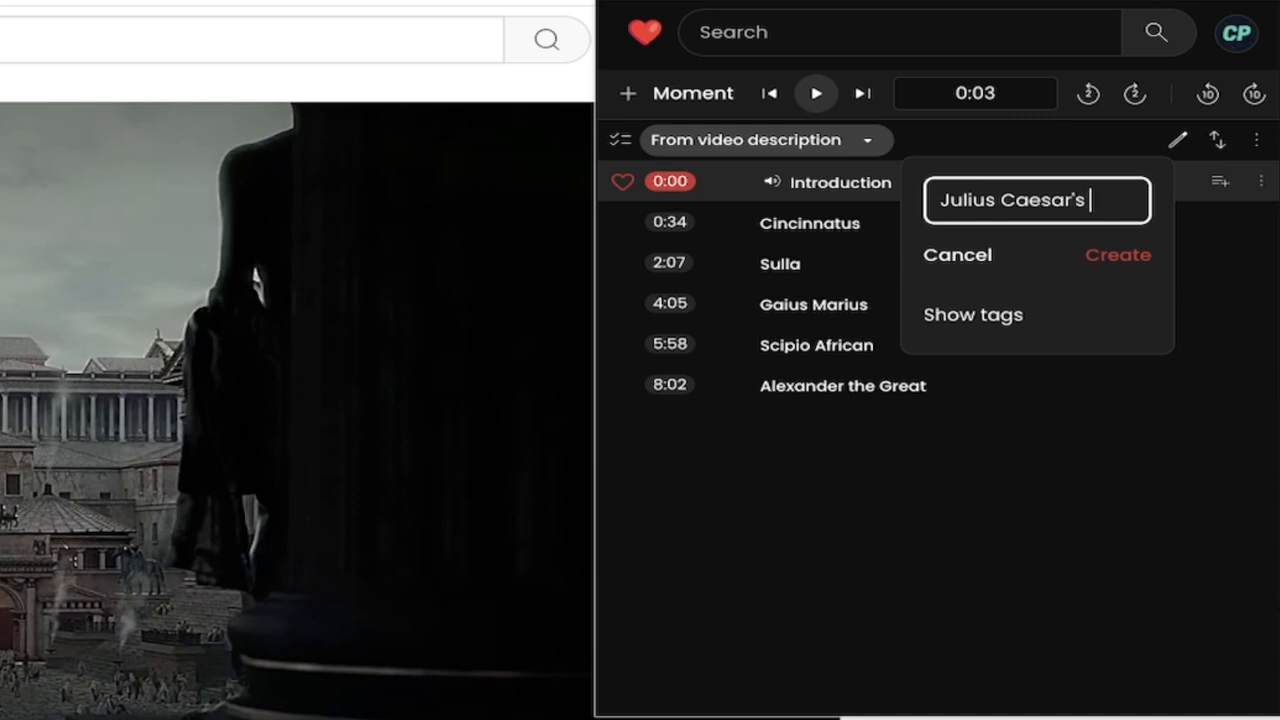
type("Best BU")
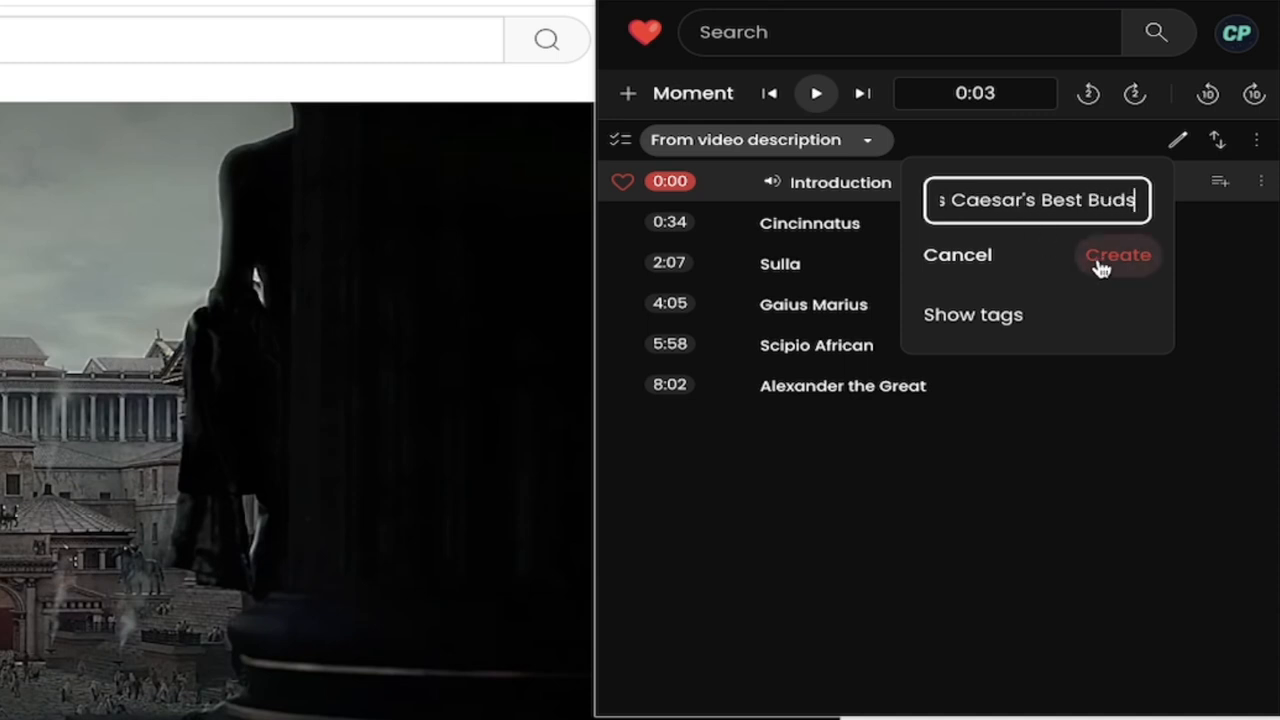
left_click(1117, 255)
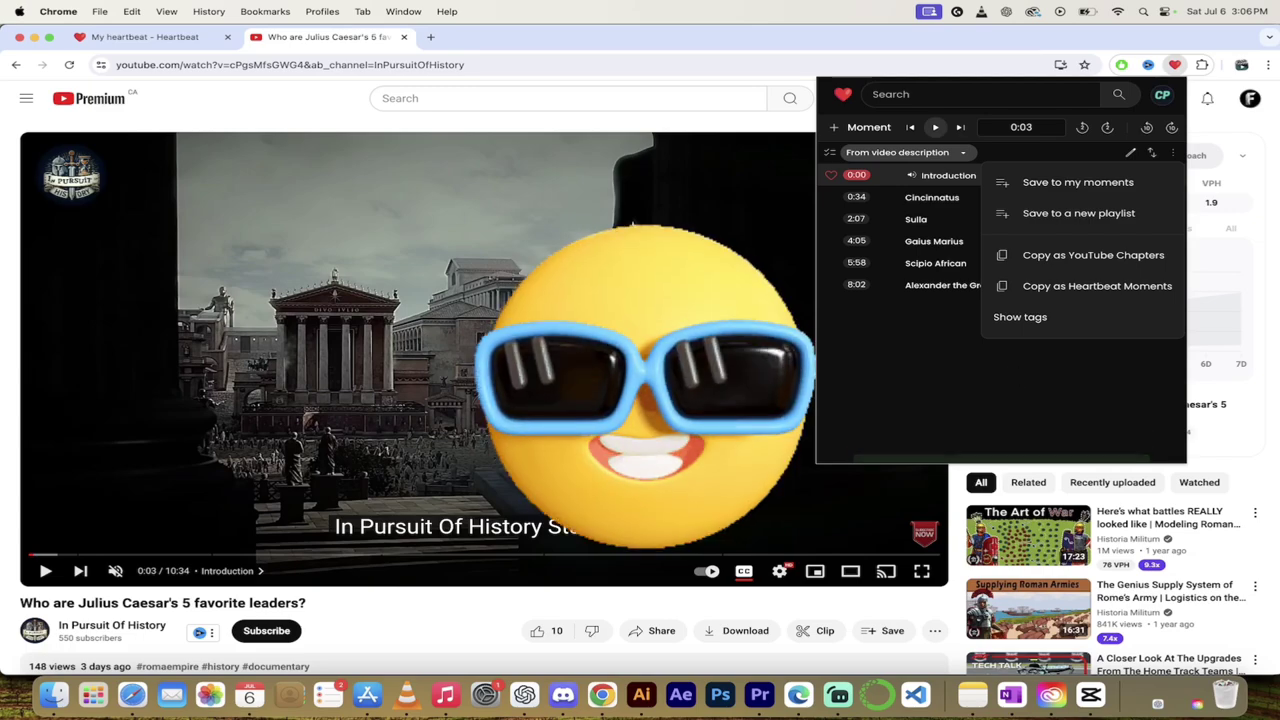
Go to the Heartbeat site and open My heartbeat's Moments tab
left_click(140, 37)
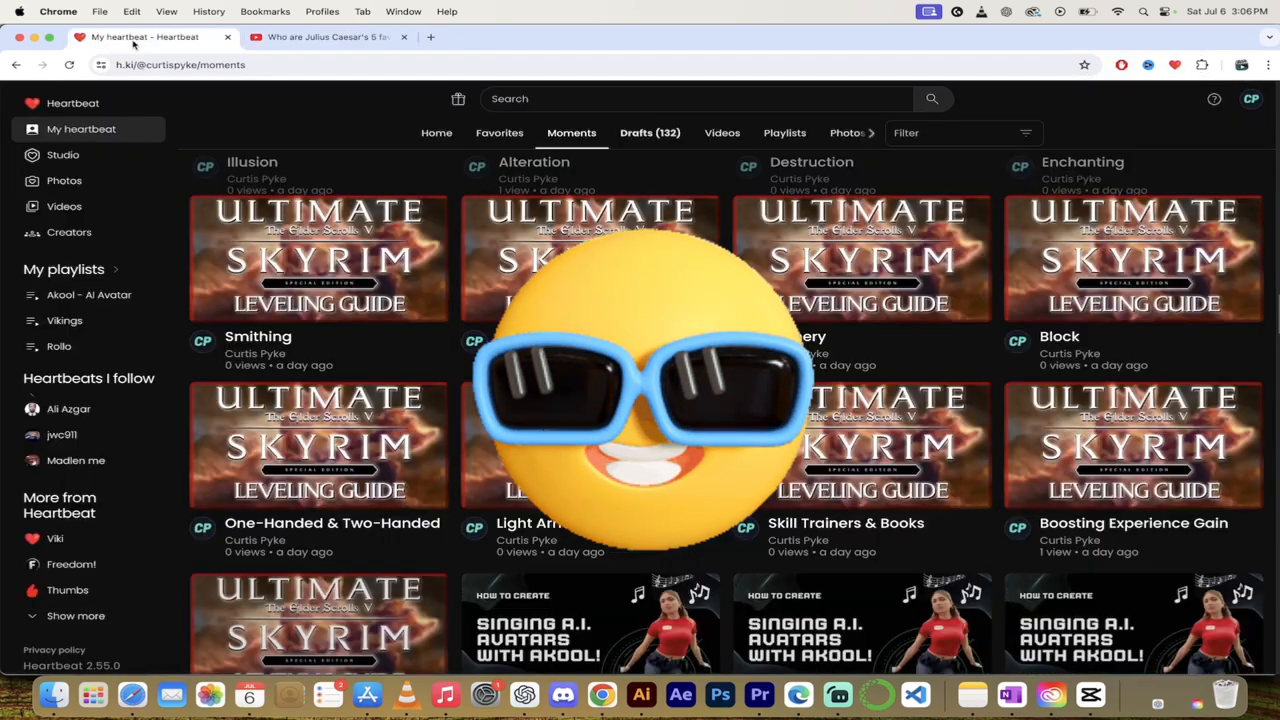
left_click(72, 103)
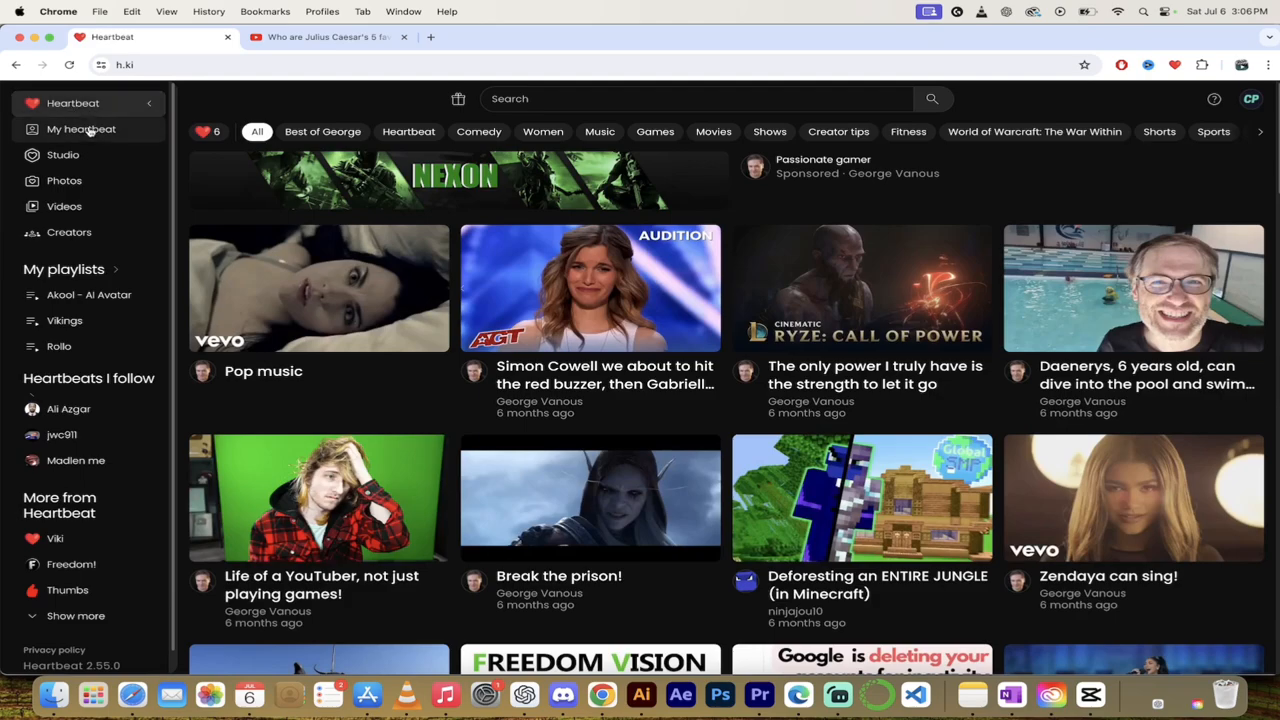
left_click(81, 128)
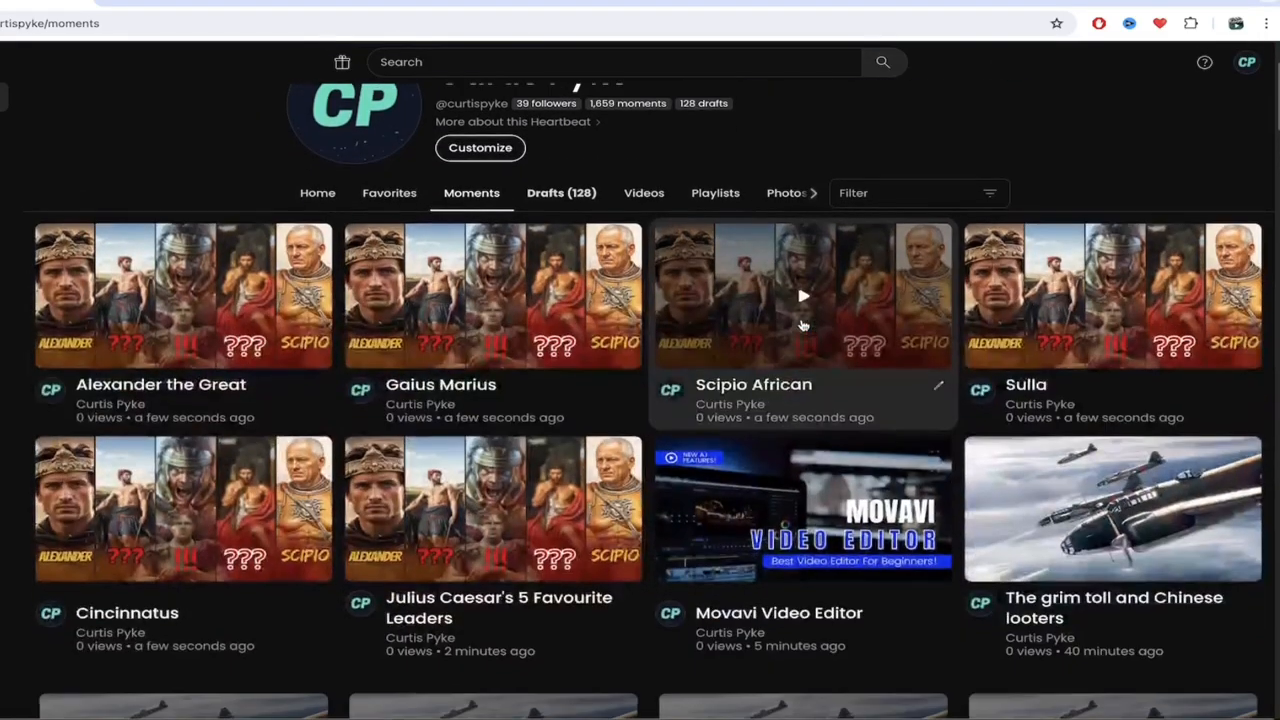
scroll("up", 3)
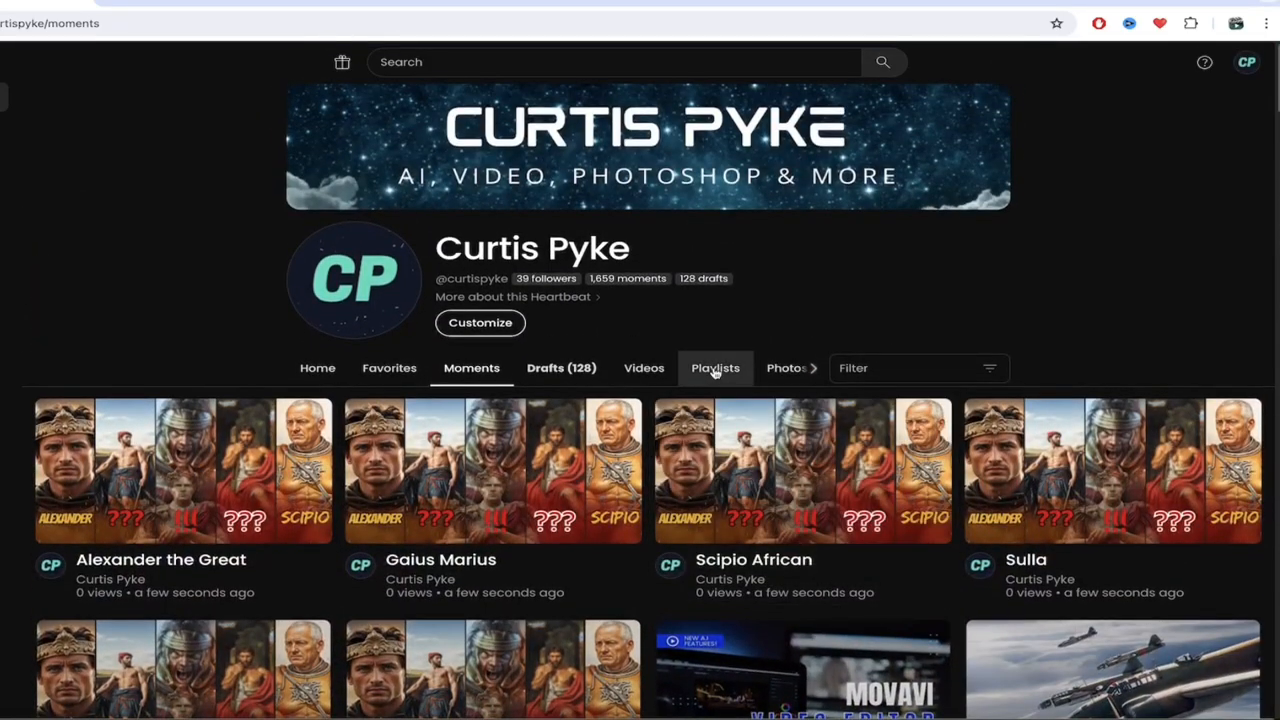
Open the Caesar's Best Buds playlist under Playlists and pause its video
left_click(715, 367)
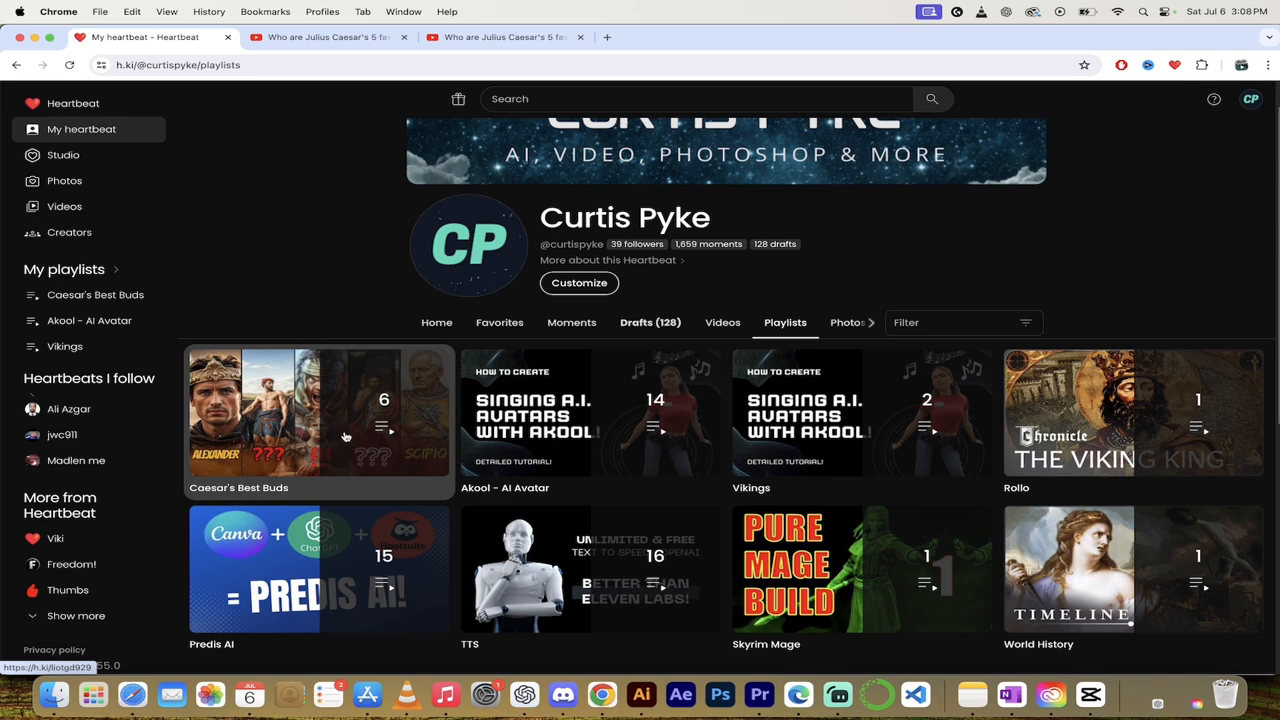
mouse_move(332, 430)
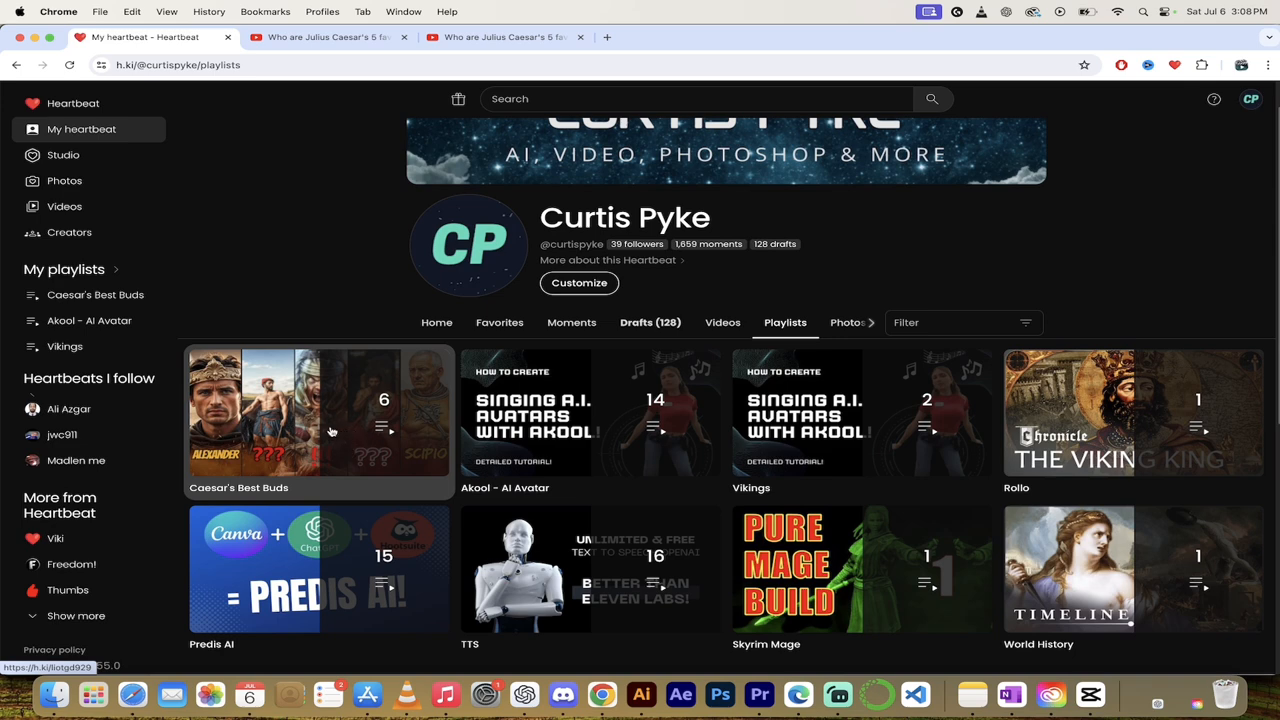
mouse_move(297, 425)
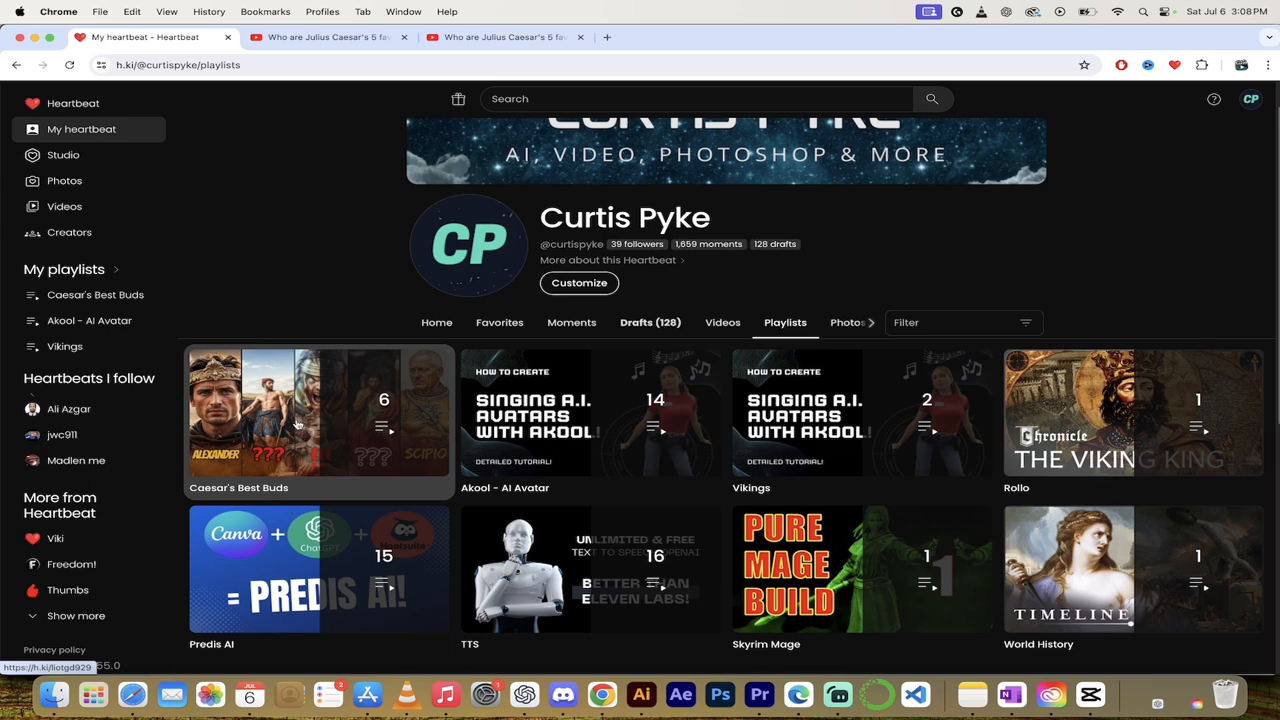
left_click(318, 412)
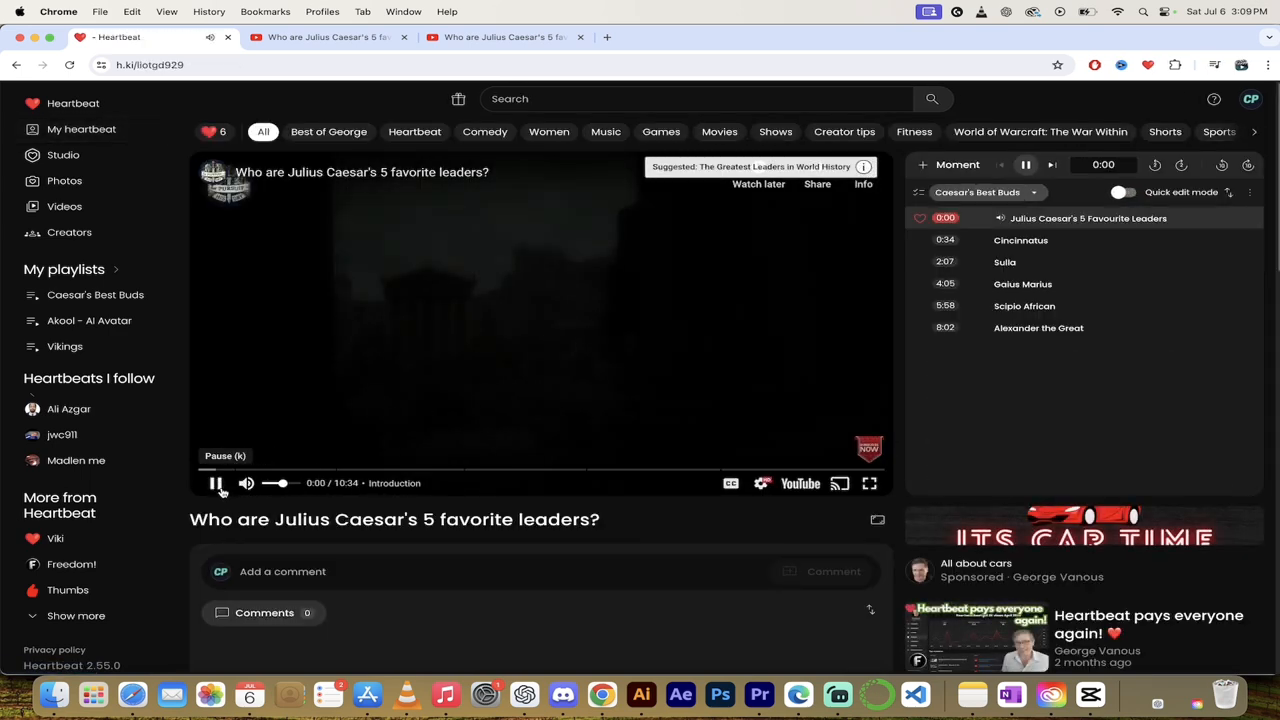
left_click(215, 483)
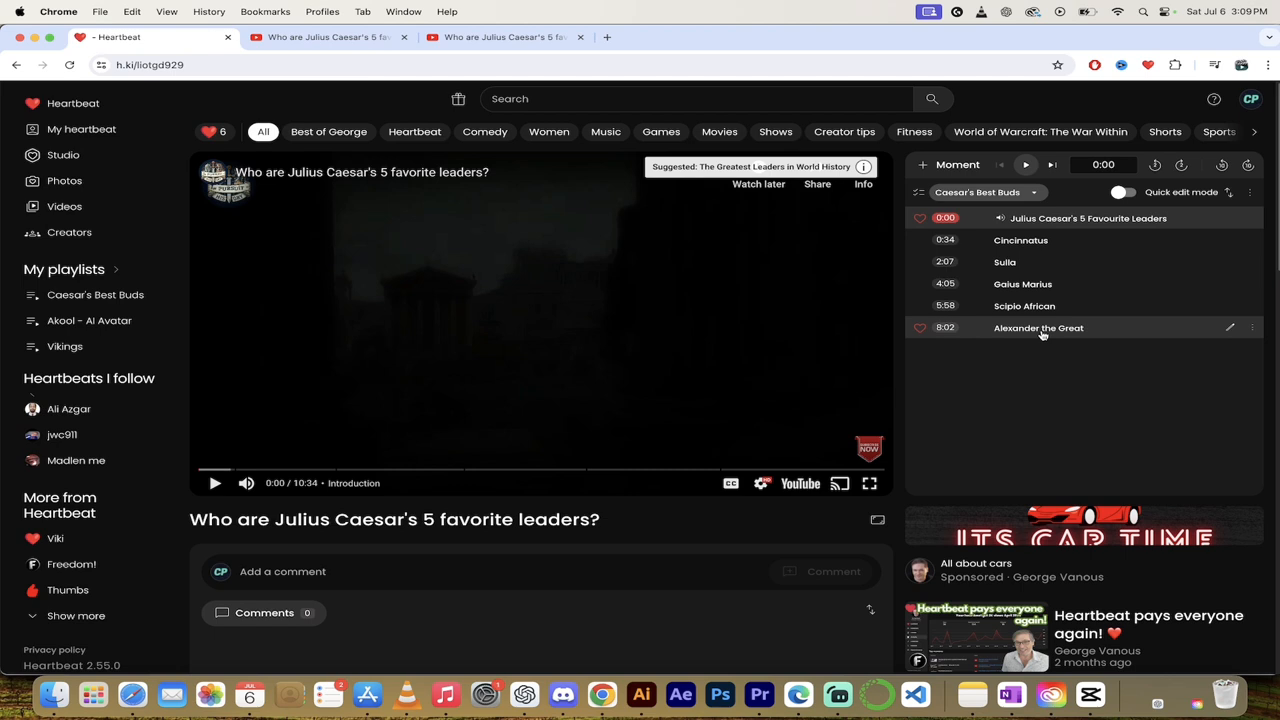
mouse_move(602, 309)
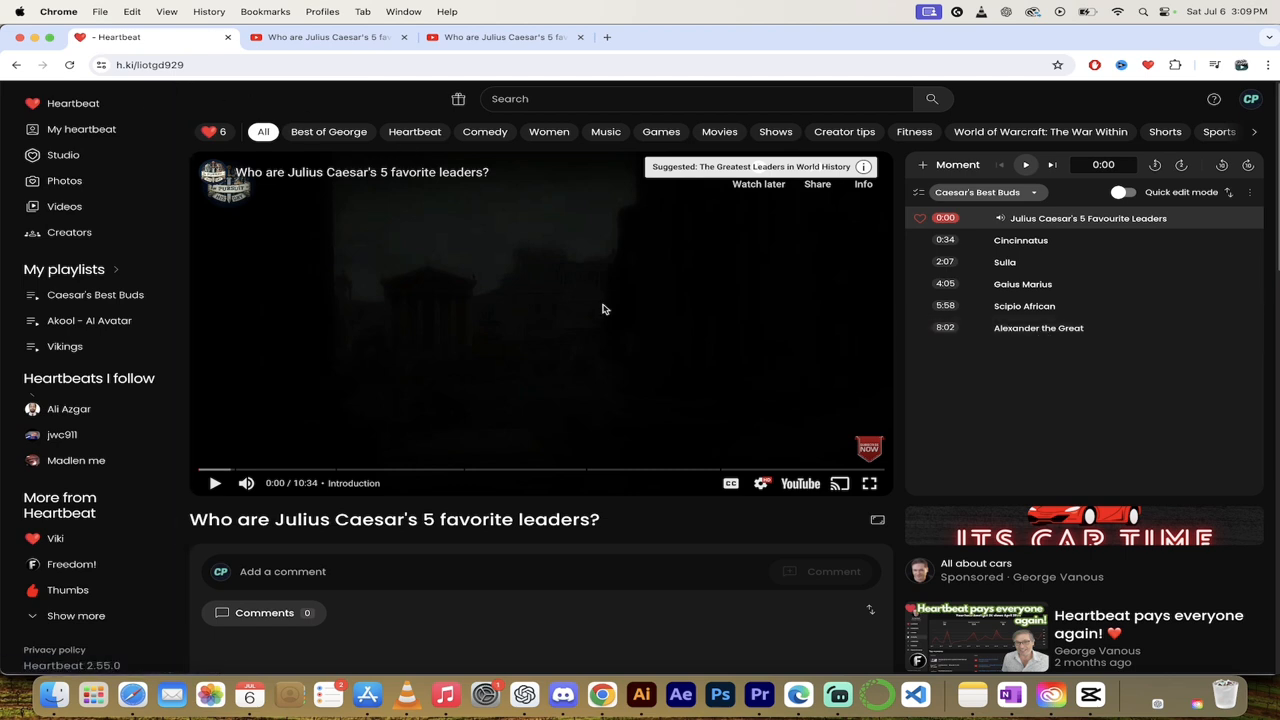
mouse_move(775, 290)
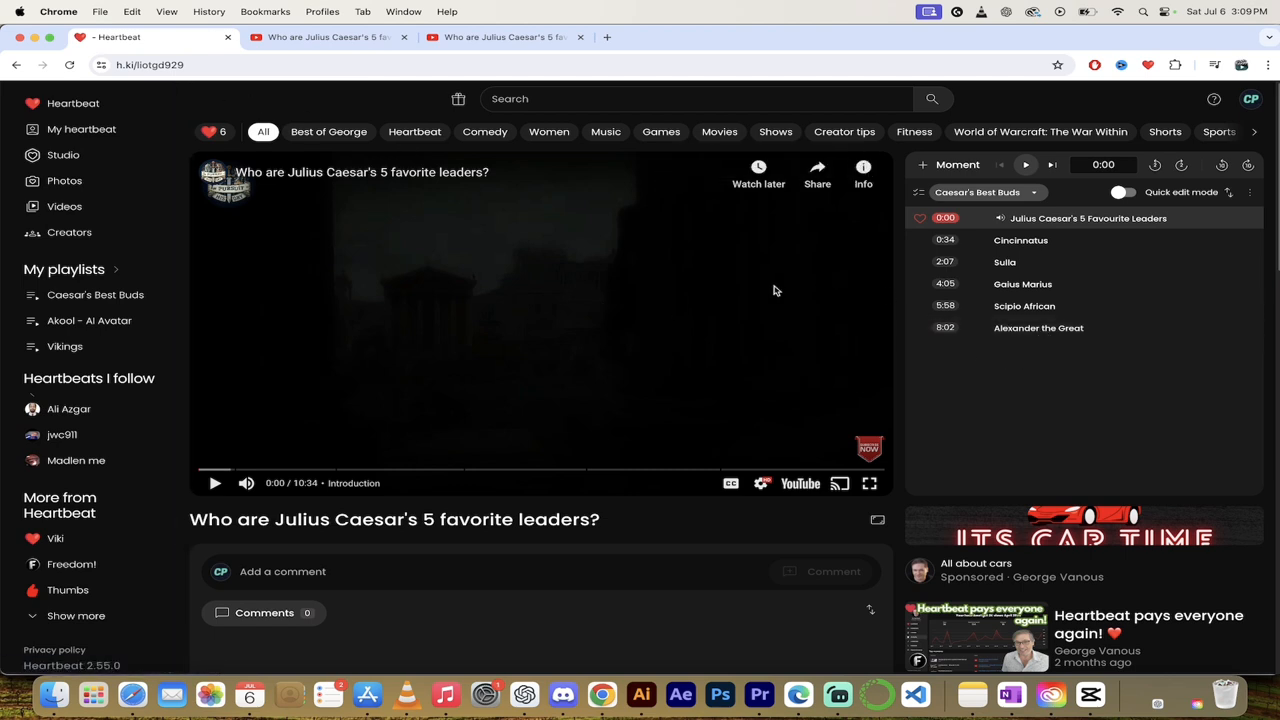